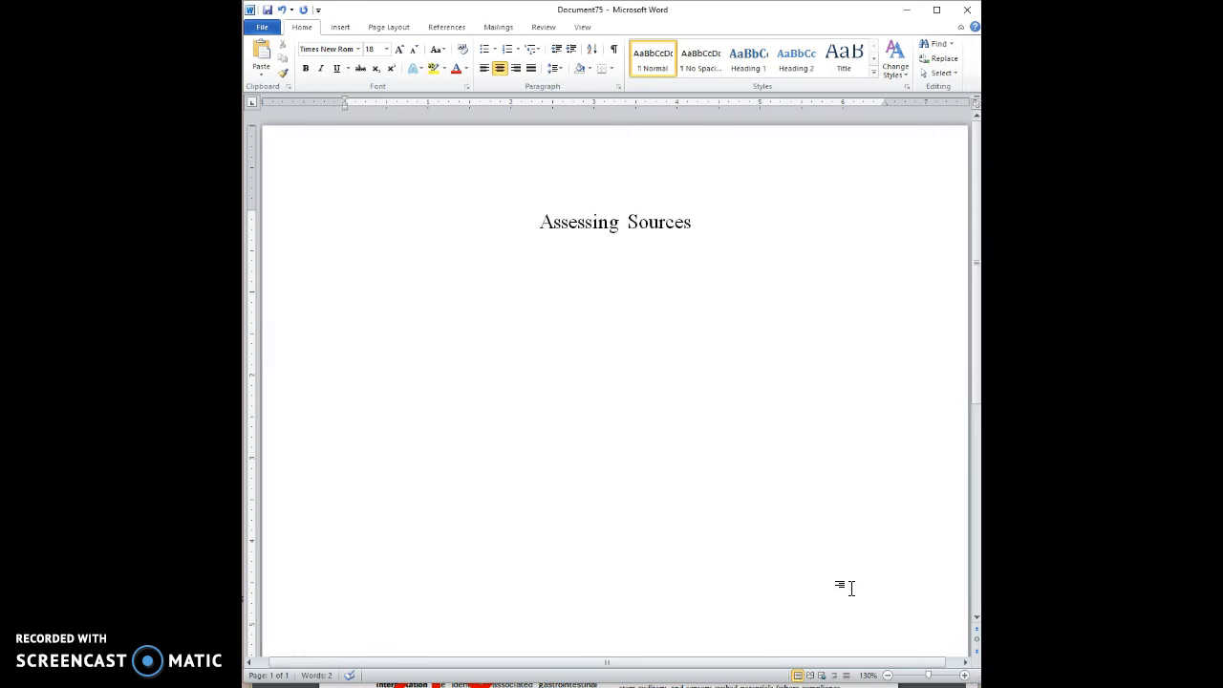
Add centered headings Accuracy, Currency, Bias, Support on separate lines below the title, leaving space after Accuracy
{"action": "left_click", "coordinate": [616, 299]}
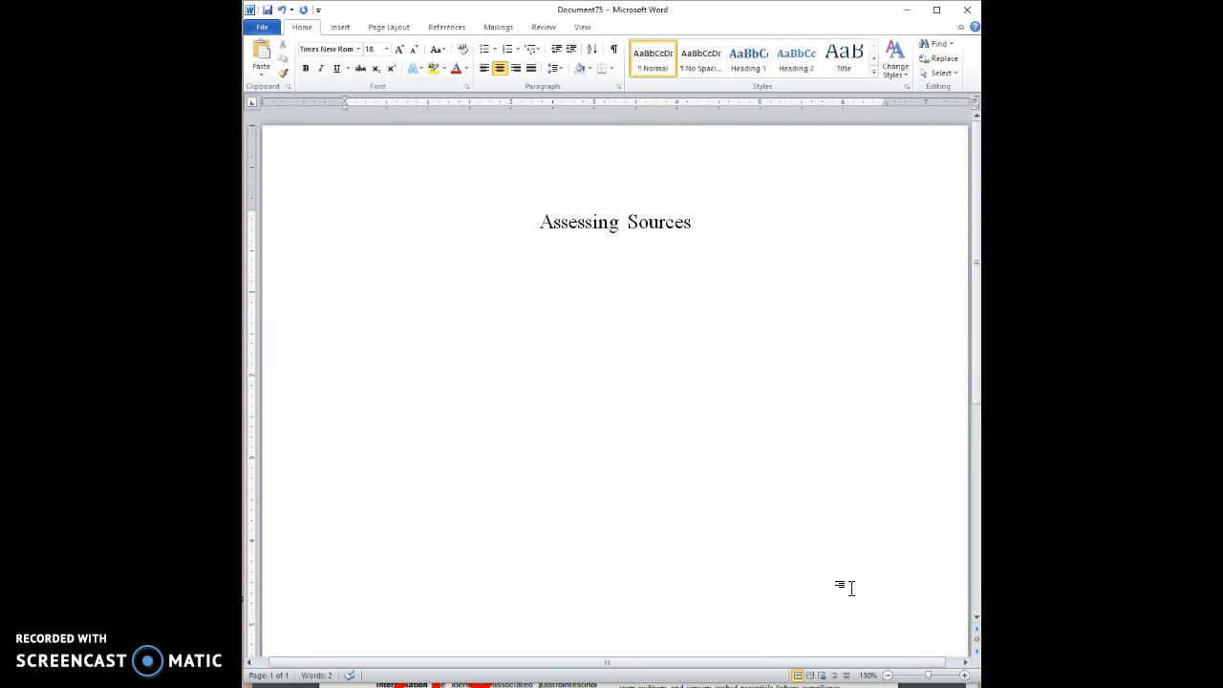
{"action": "left_click", "coordinate": [615, 298]}
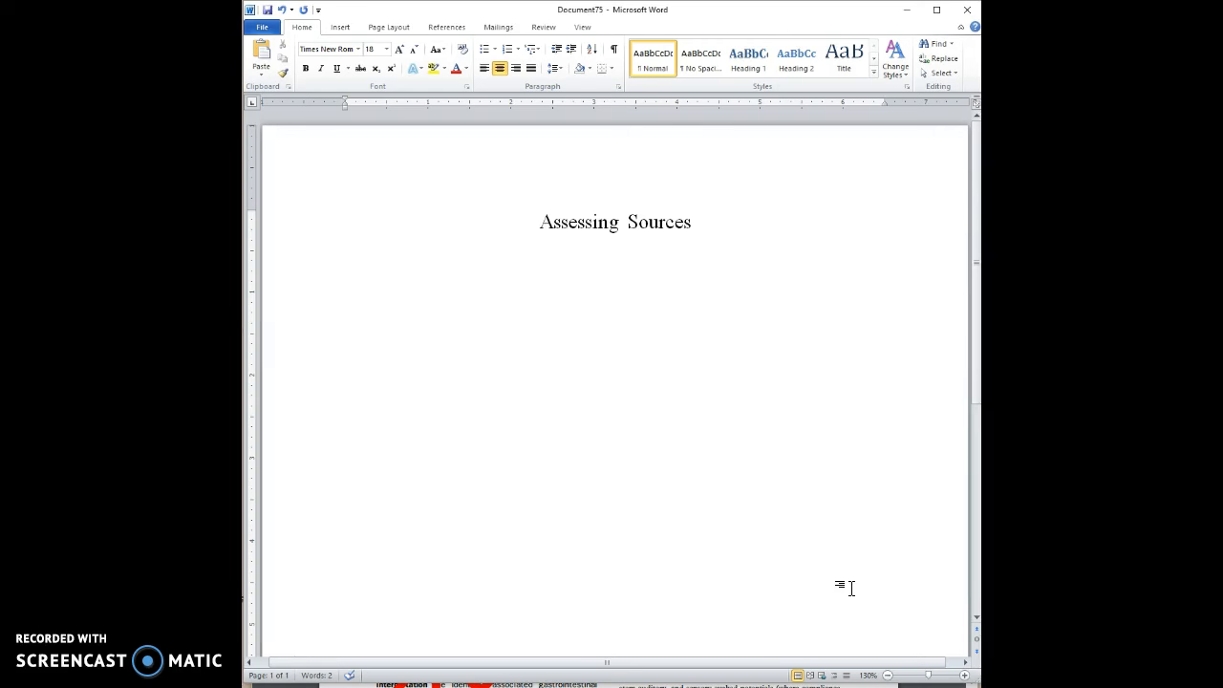
{"action": "left_click", "coordinate": [616, 298]}
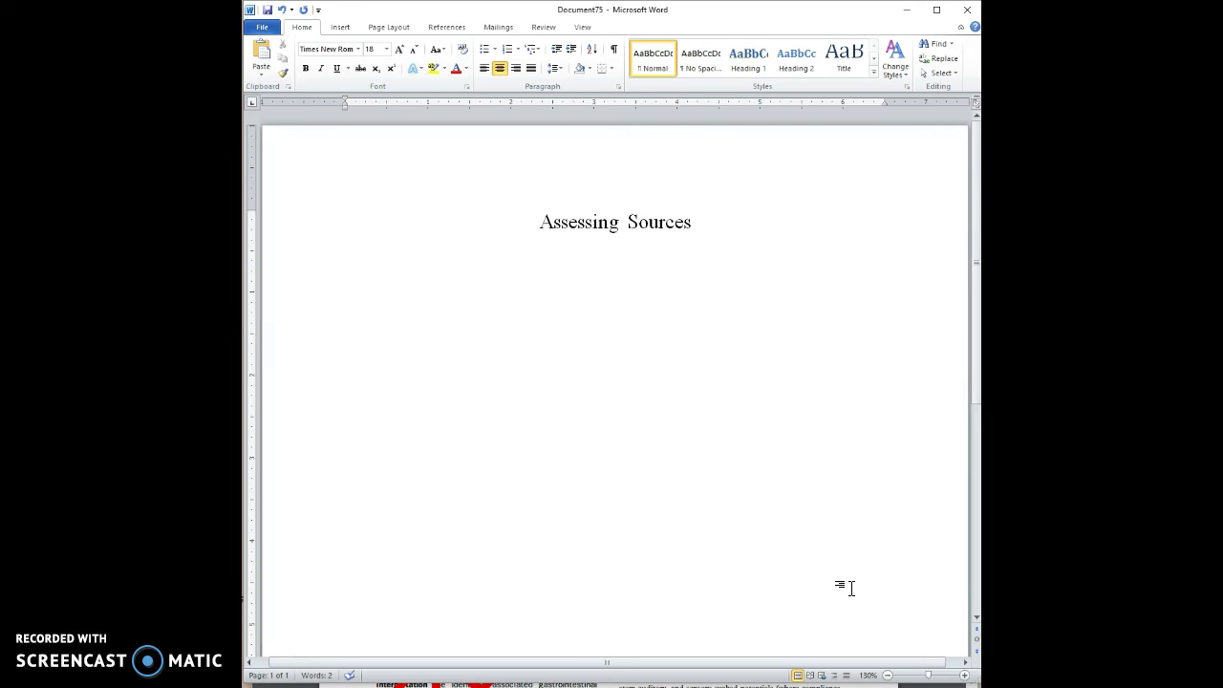
{"action": "left_click", "coordinate": [615, 298]}
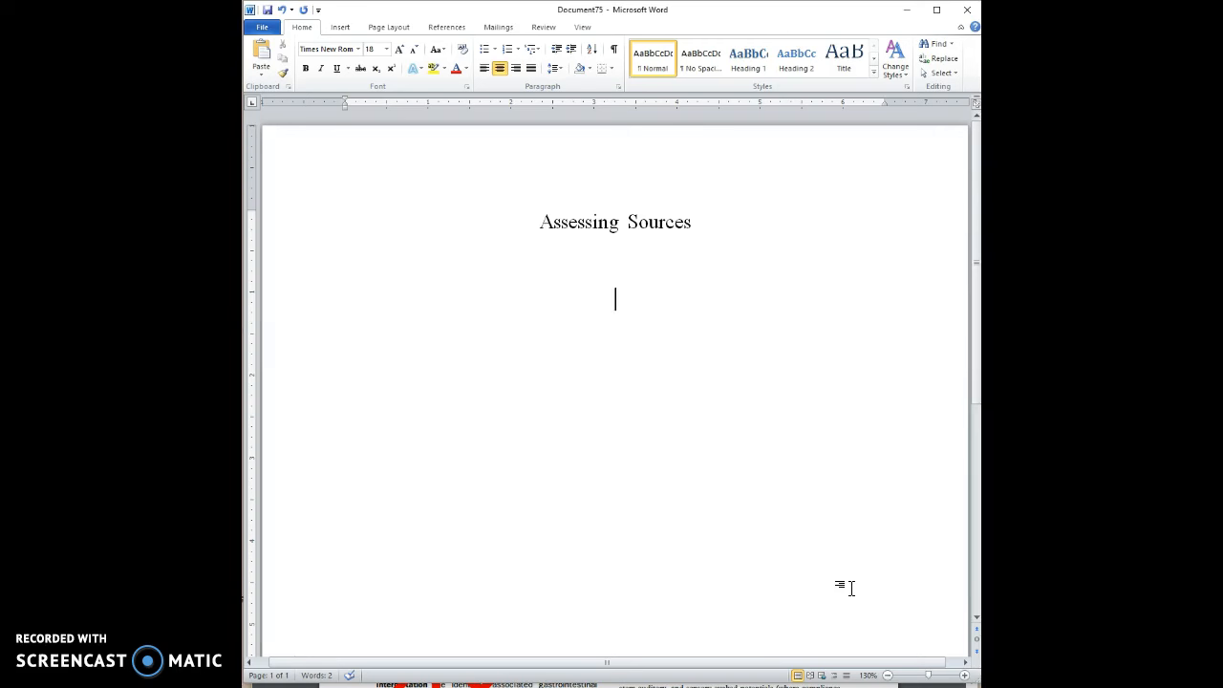
{"action": "type", "text": "Accuracy"}
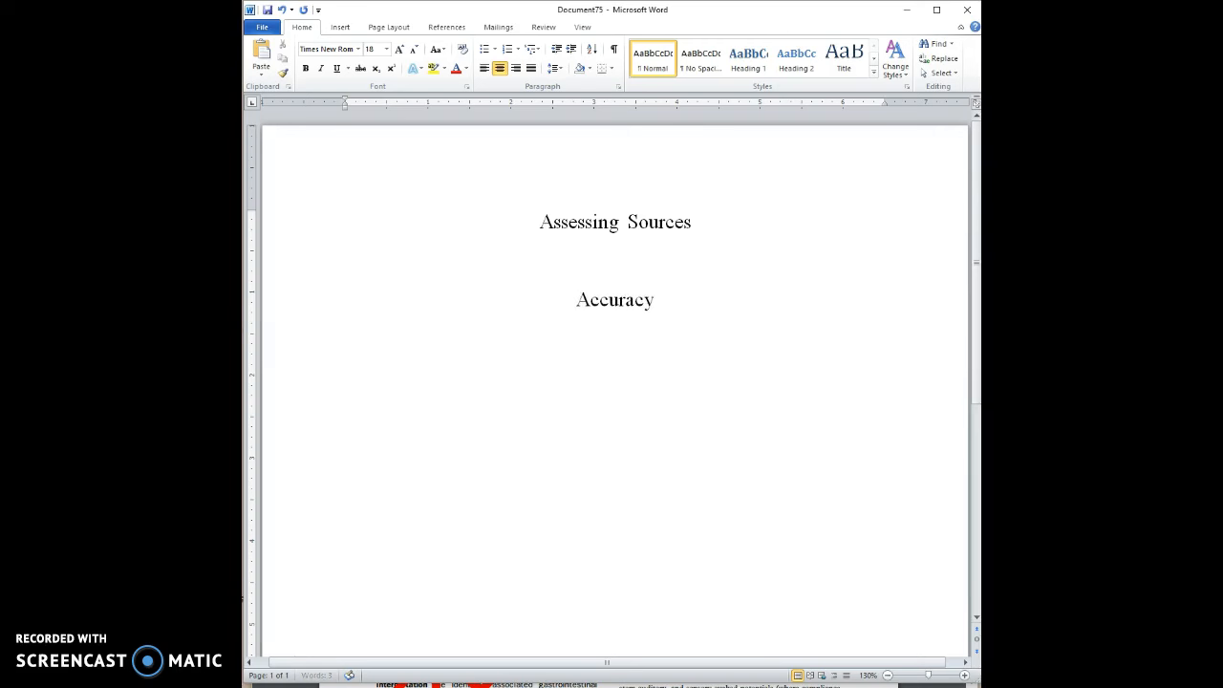
{"action": "type", "text": "C"}
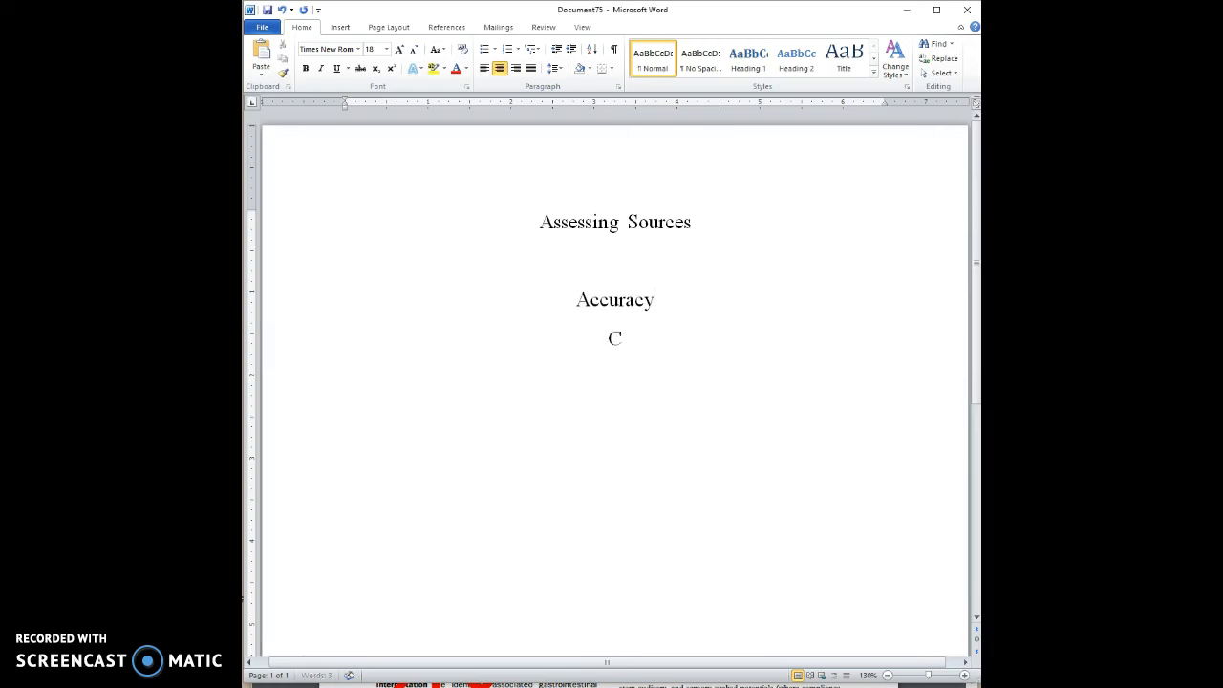
{"action": "type", "text": "urrency"}
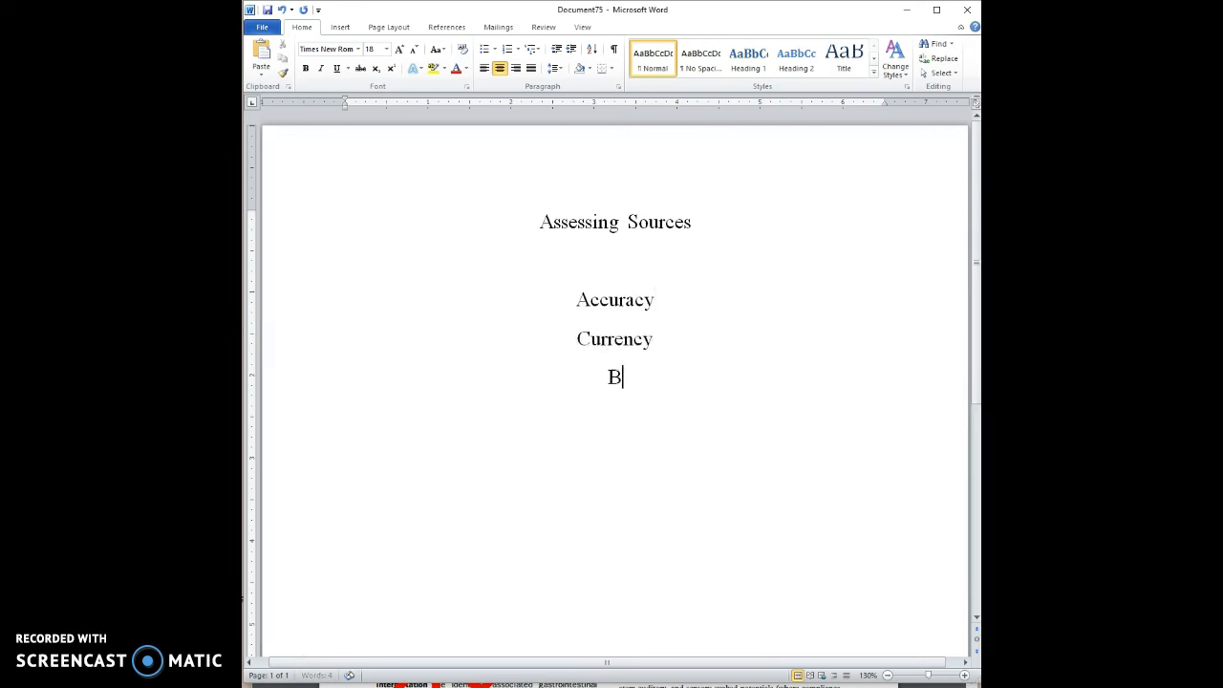
{"action": "type", "text": "ias"}
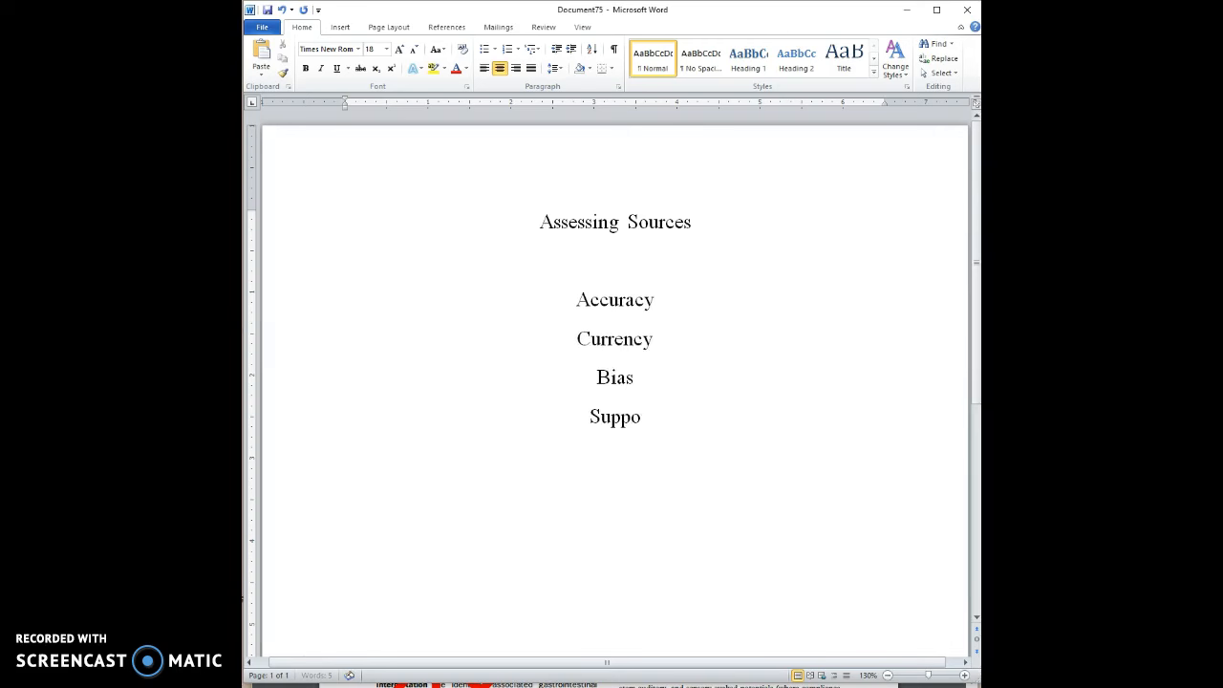
{"action": "type", "text": "rt"}
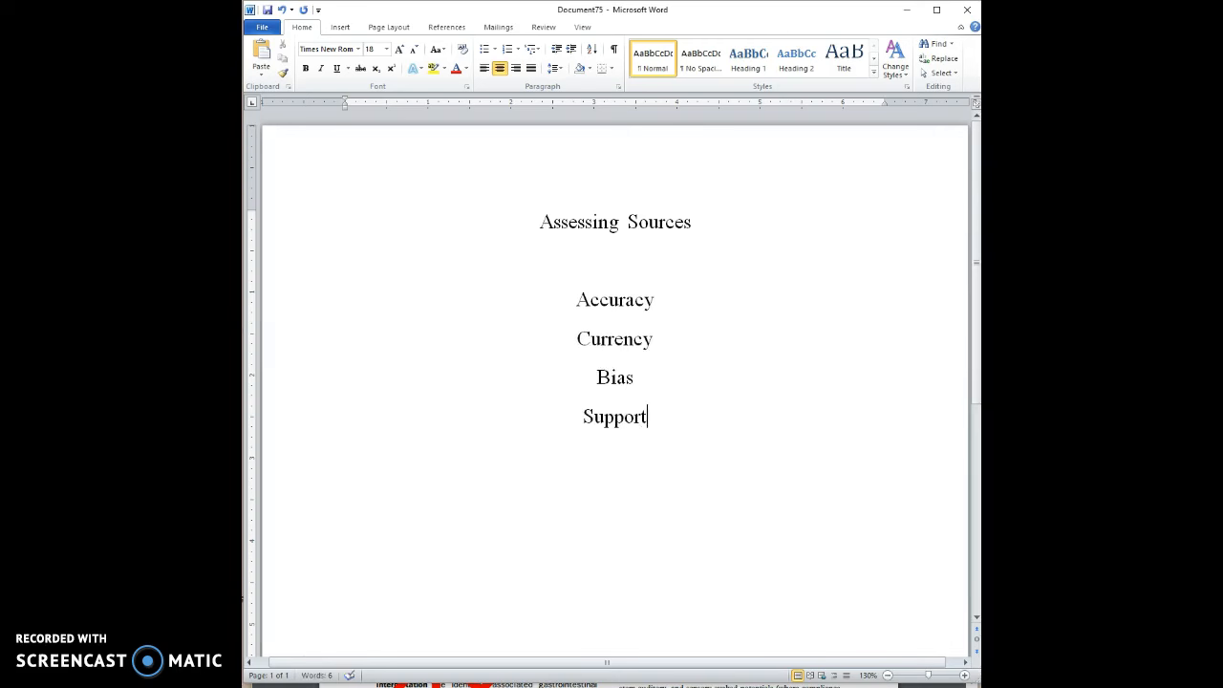
{"action": "mouse_move", "coordinate": [673, 302]}
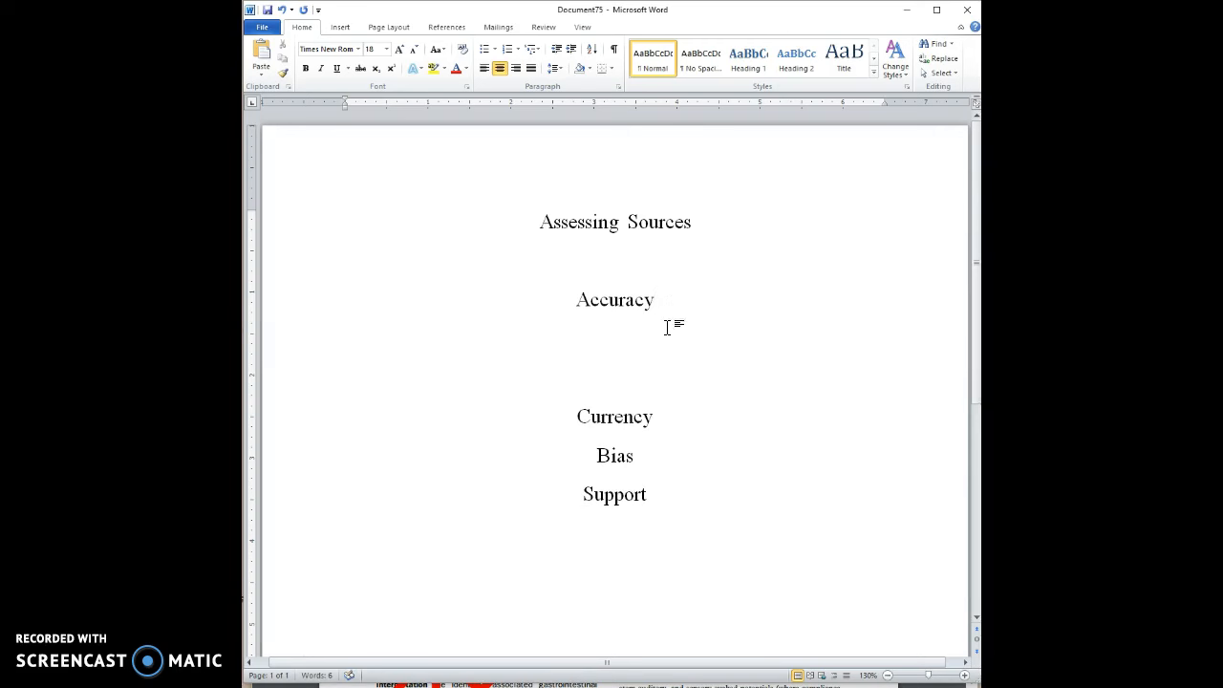
{"action": "left_click", "coordinate": [615, 337]}
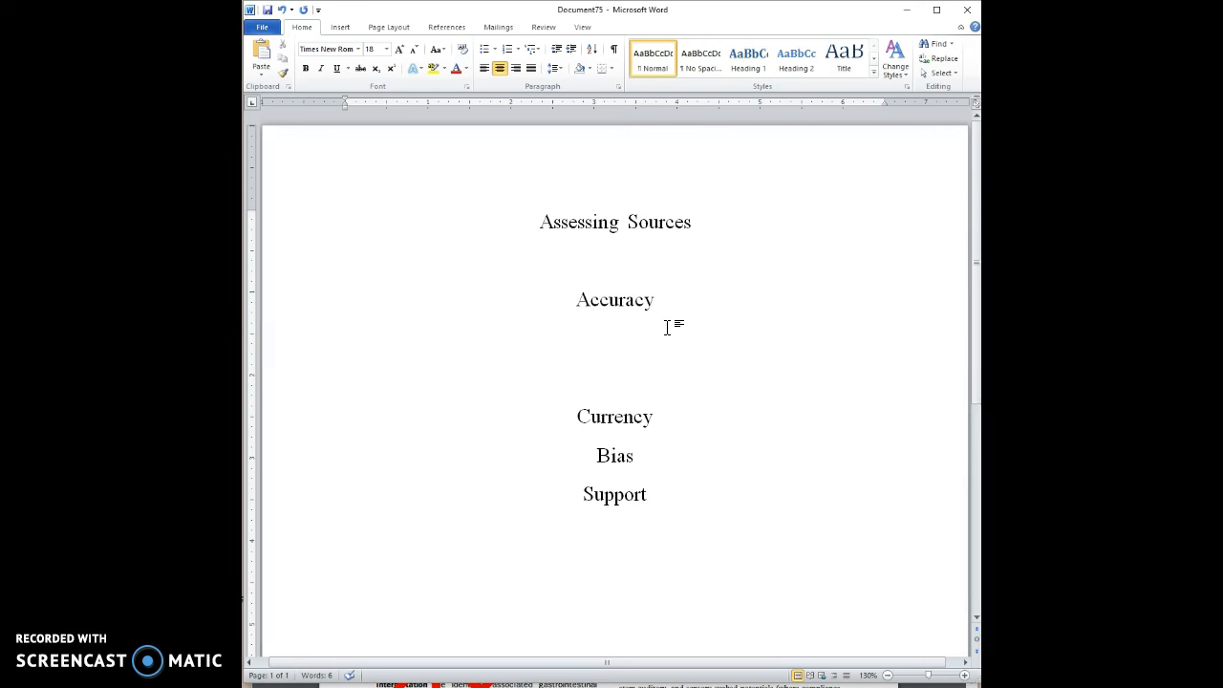
Under Accuracy, write 'What is agreed upon?', 'What is questionable?' and 'What is false?' on separate lines
{"action": "left_click", "coordinate": [615, 336]}
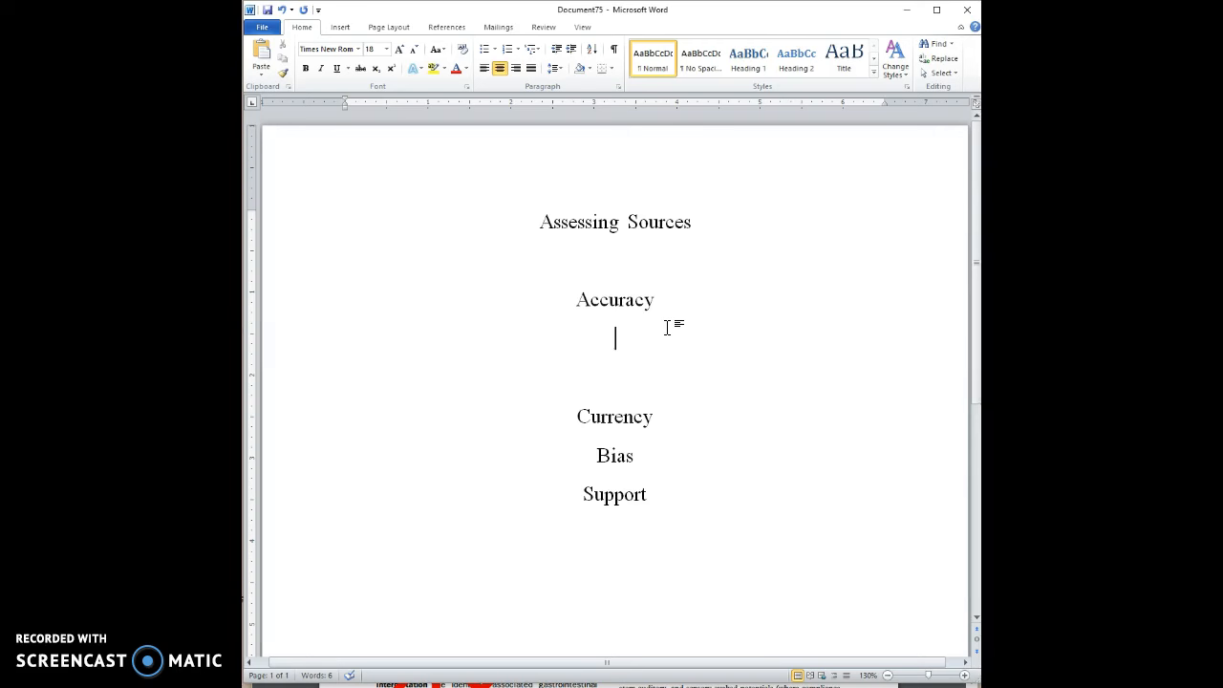
{"action": "type", "text": "What is agre"}
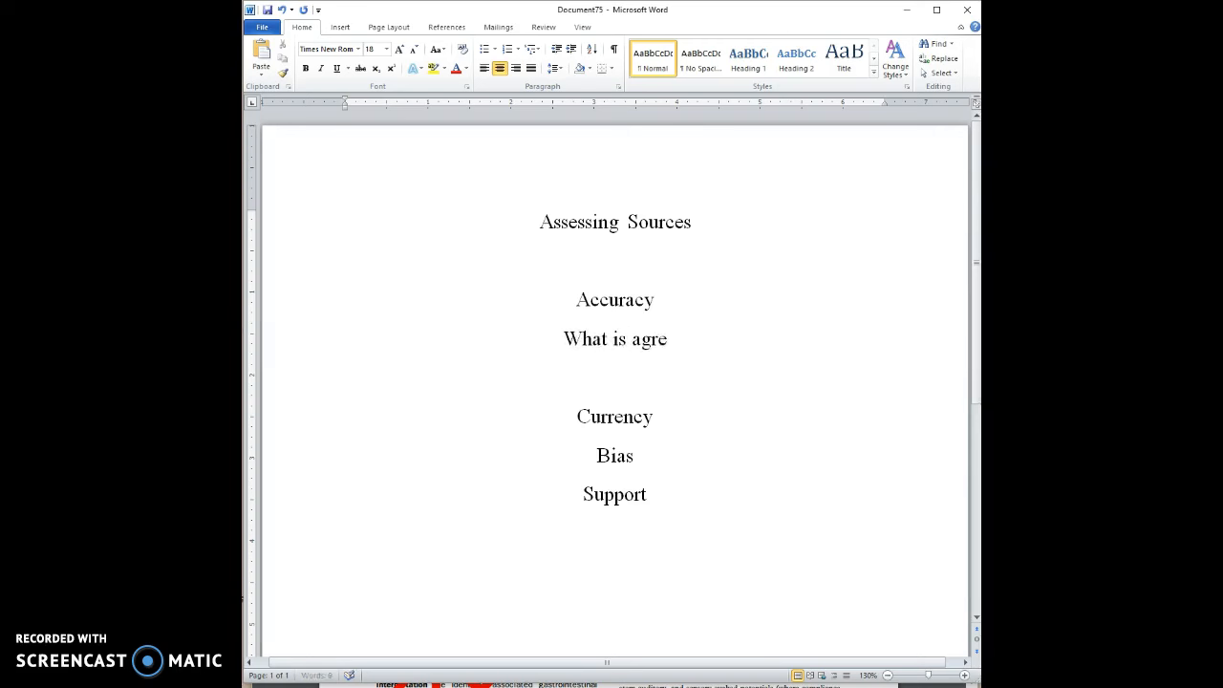
{"action": "type", "text": "ed upon?"}
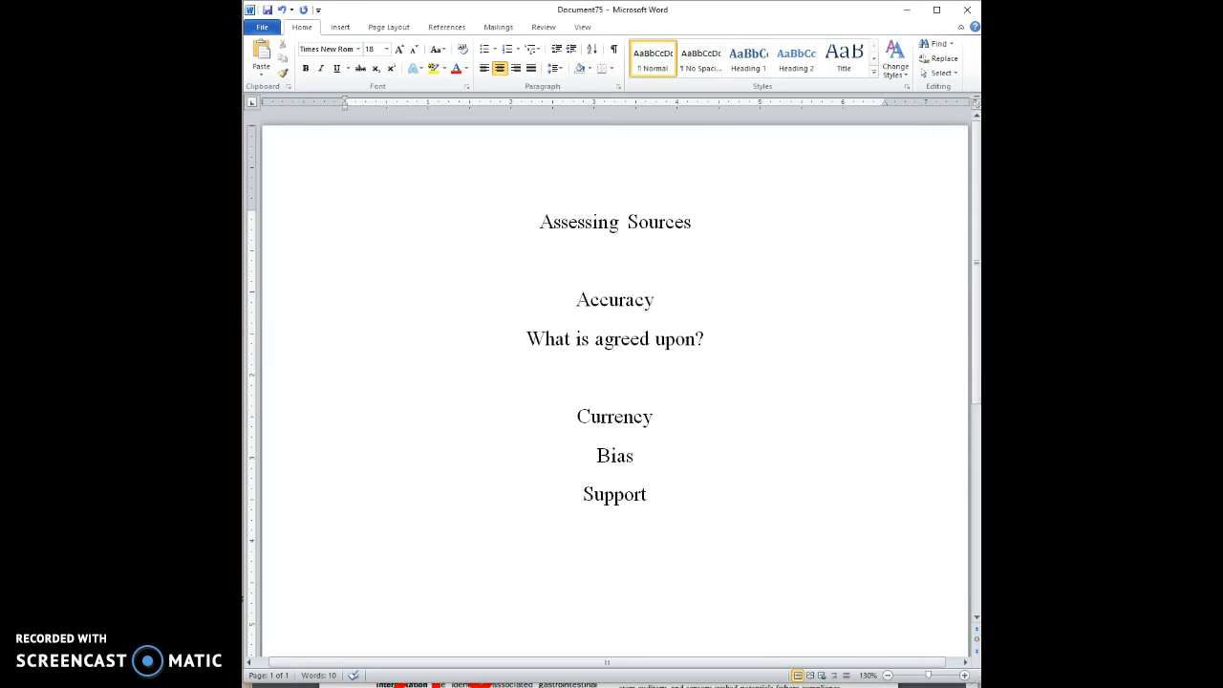
{"action": "left_click", "coordinate": [703, 341]}
{"action": "type", "text": "What"}
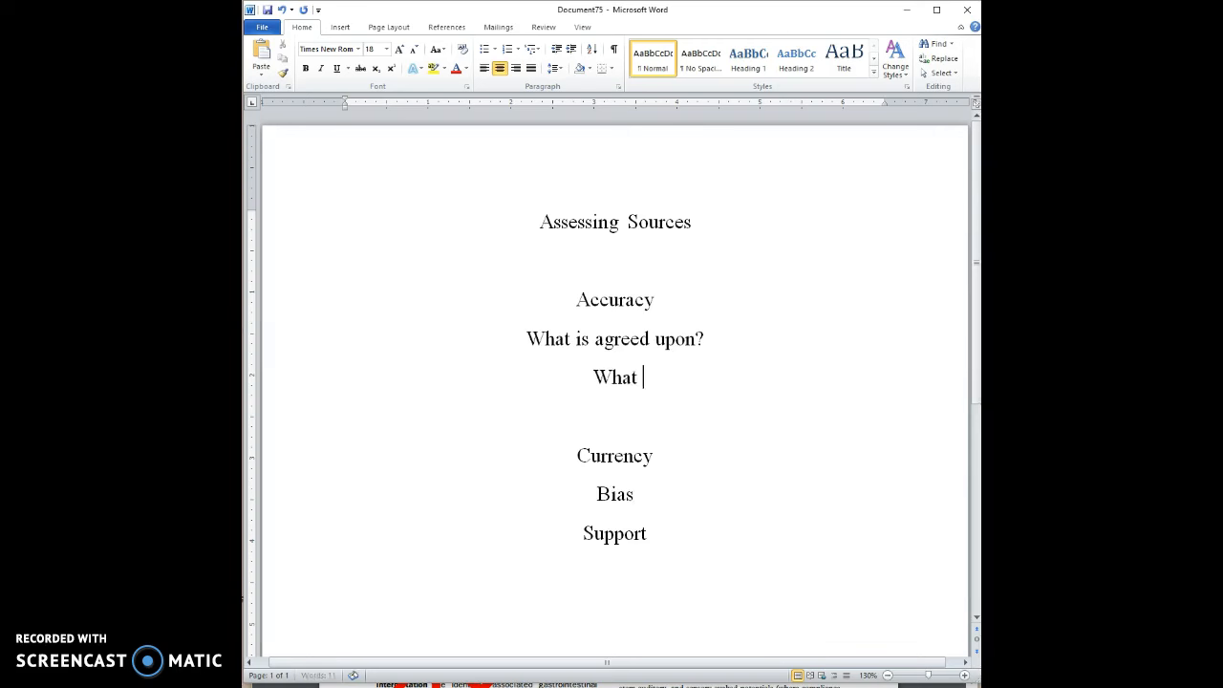
{"action": "type", "text": "is questionable"}
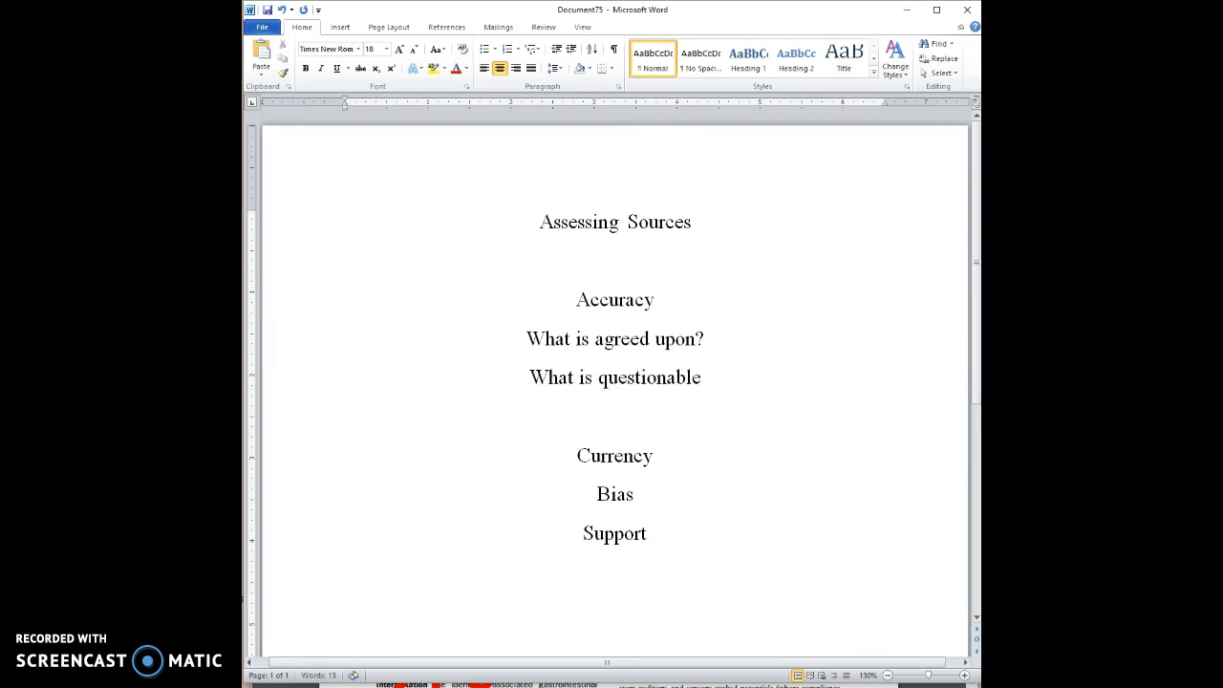
{"action": "type", "text": "?"}
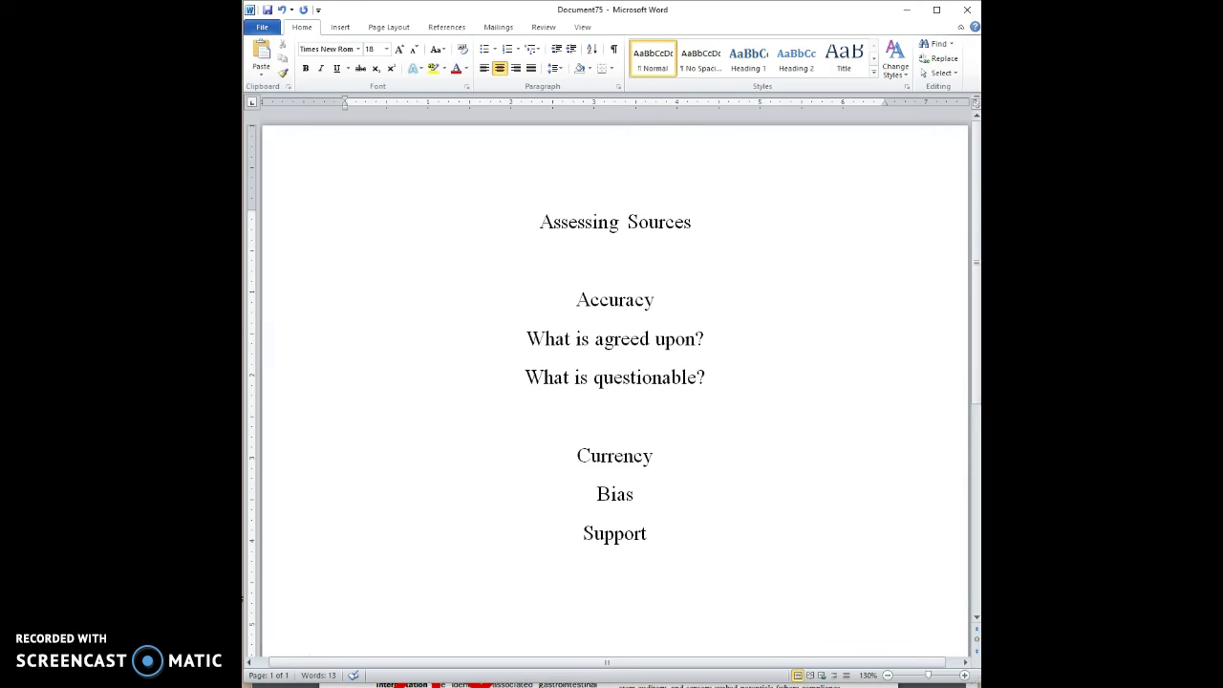
{"action": "left_click", "coordinate": [707, 377]}
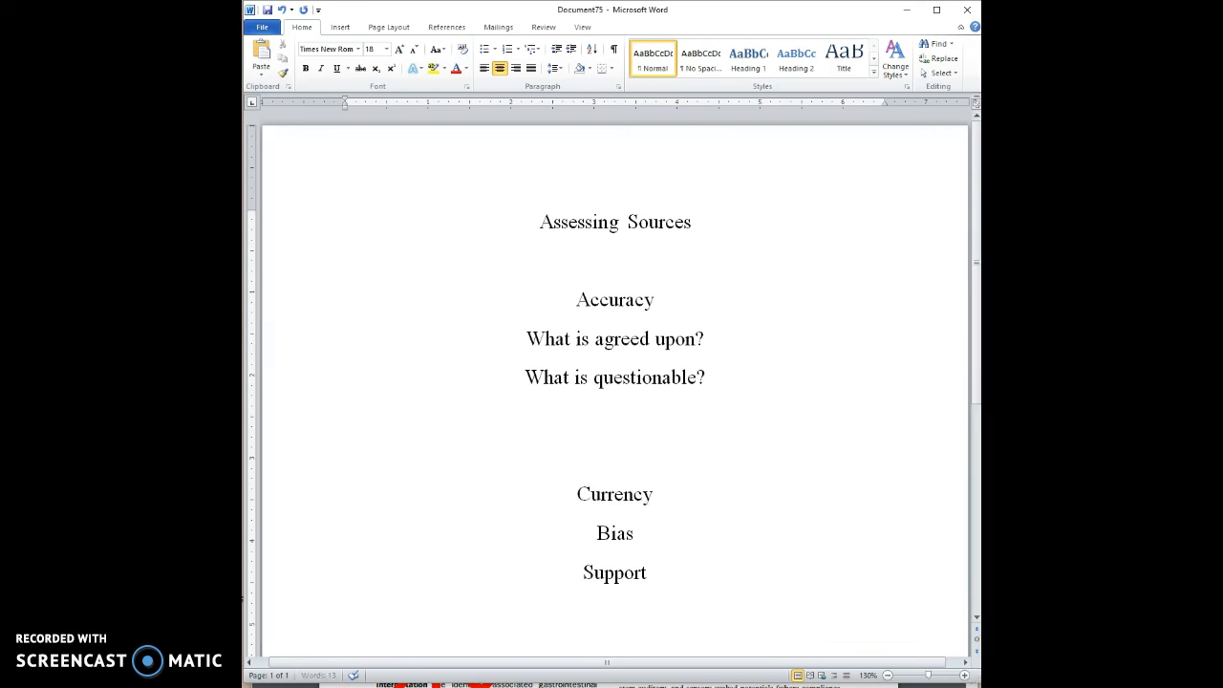
{"action": "type", "text": "What is fal"}
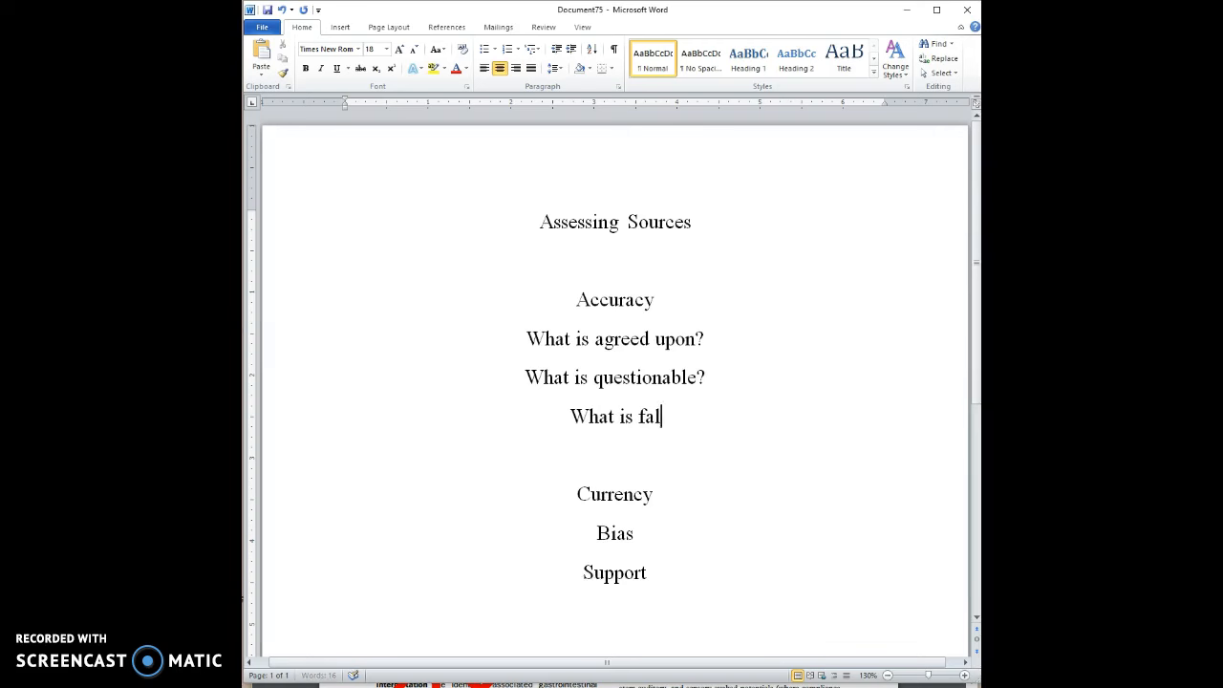
{"action": "type", "text": "se?"}
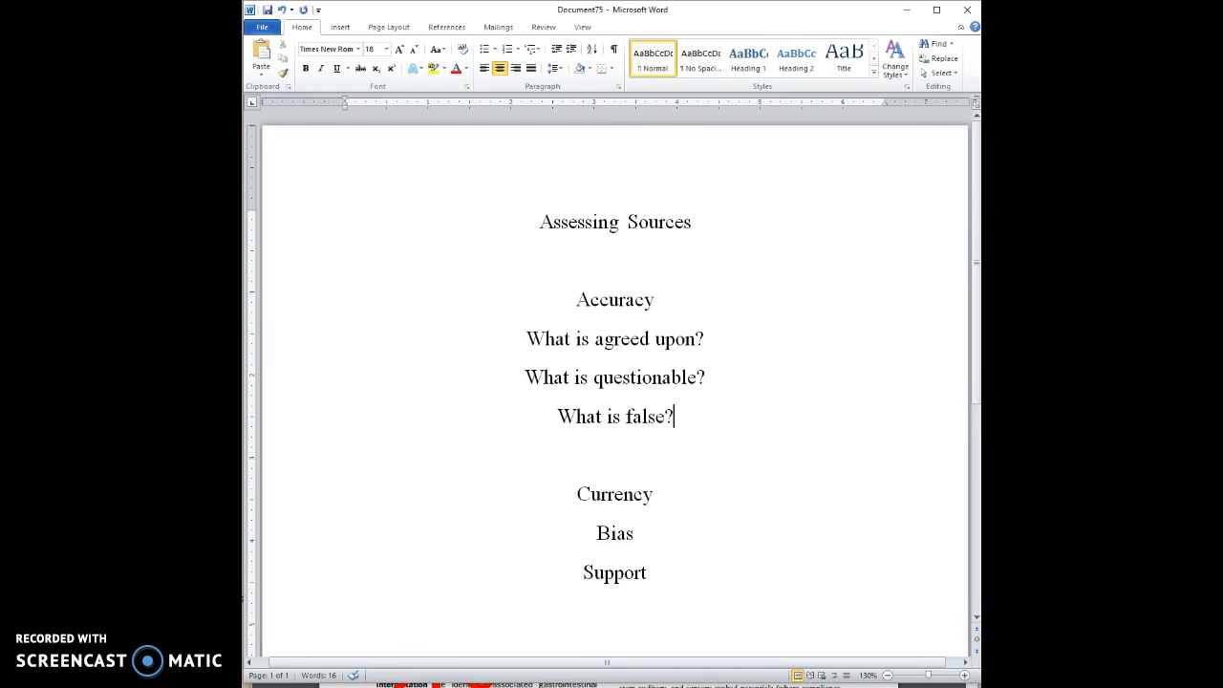
{"action": "mouse_move", "coordinate": [680, 497]}
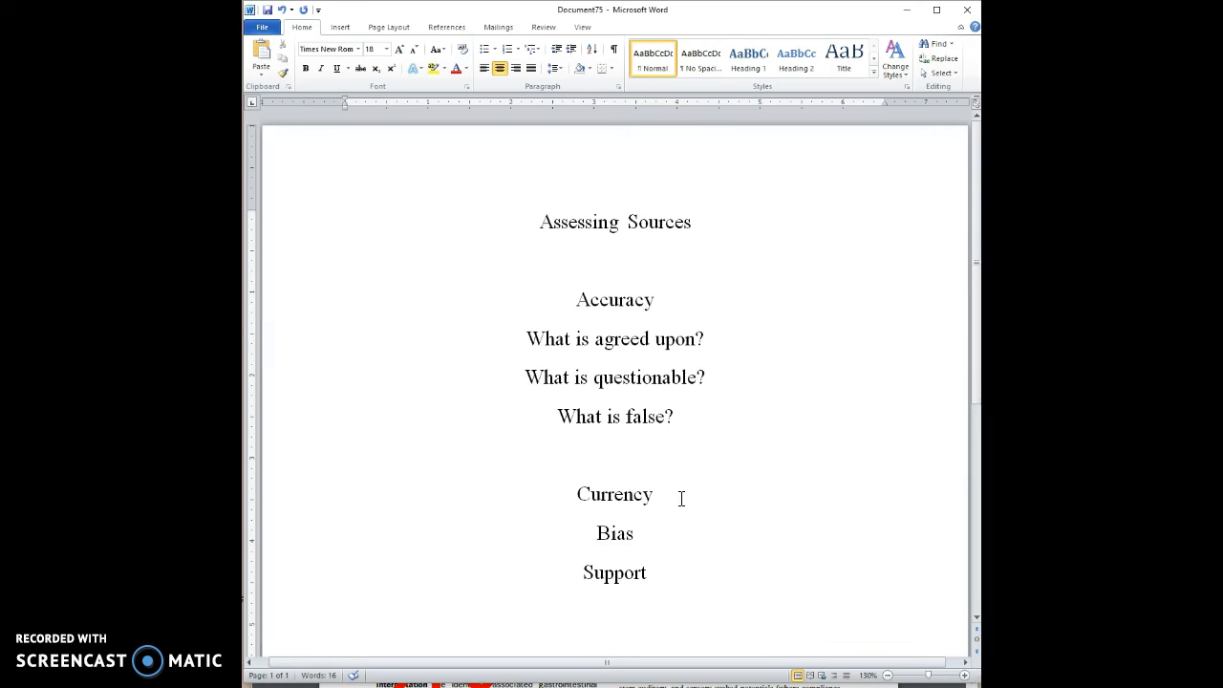
Under Currency, write 'Based on topic', 'When did developments happen?', 'Are developments accounted for in the source?'
{"action": "left_click", "coordinate": [652, 493]}
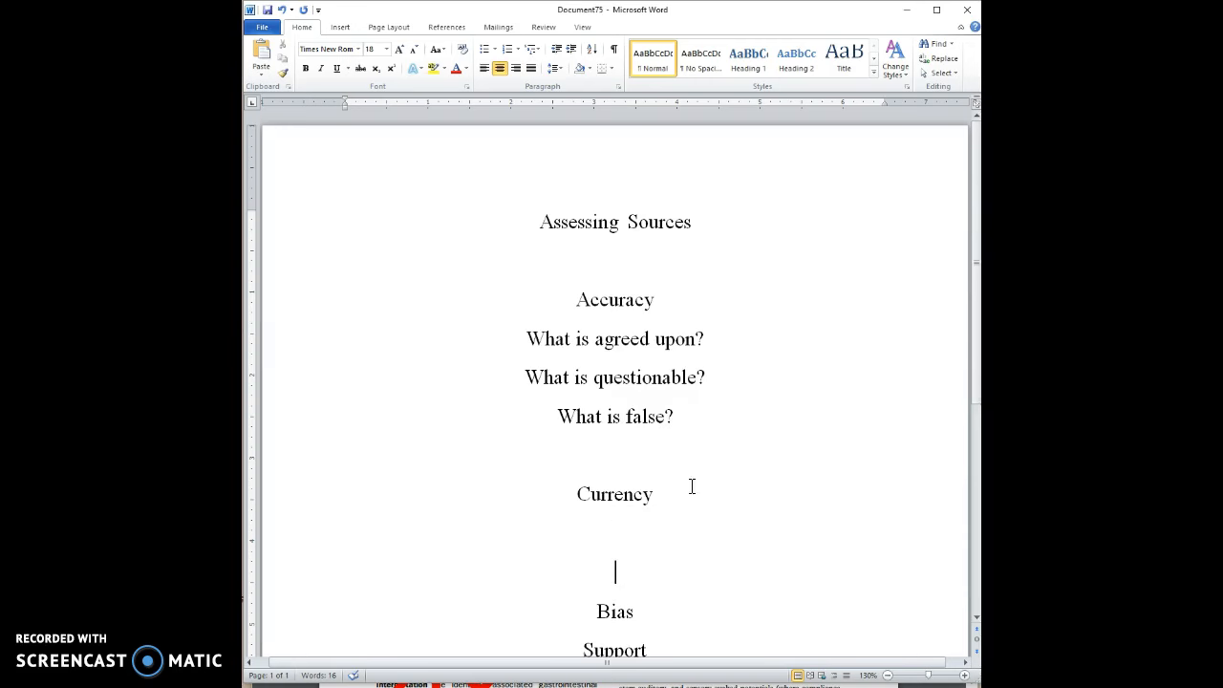
{"action": "scroll", "scroll_direction": "down", "scroll_amount": 3}
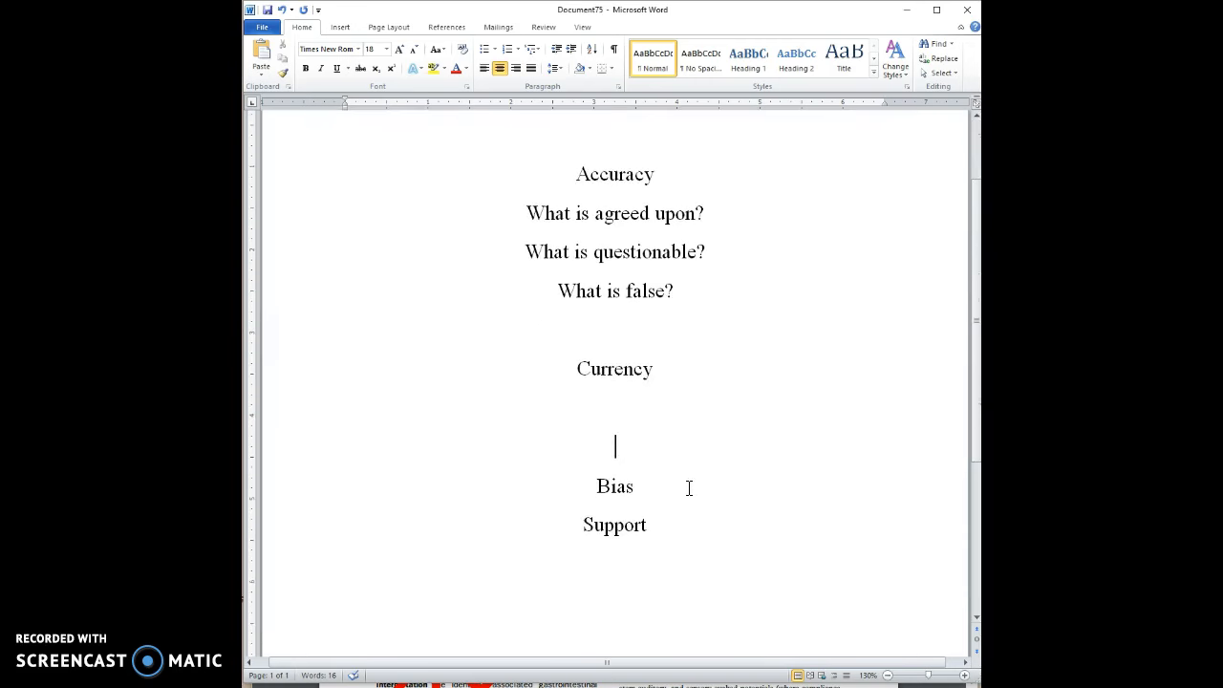
{"action": "type", "text": "Based on top"}
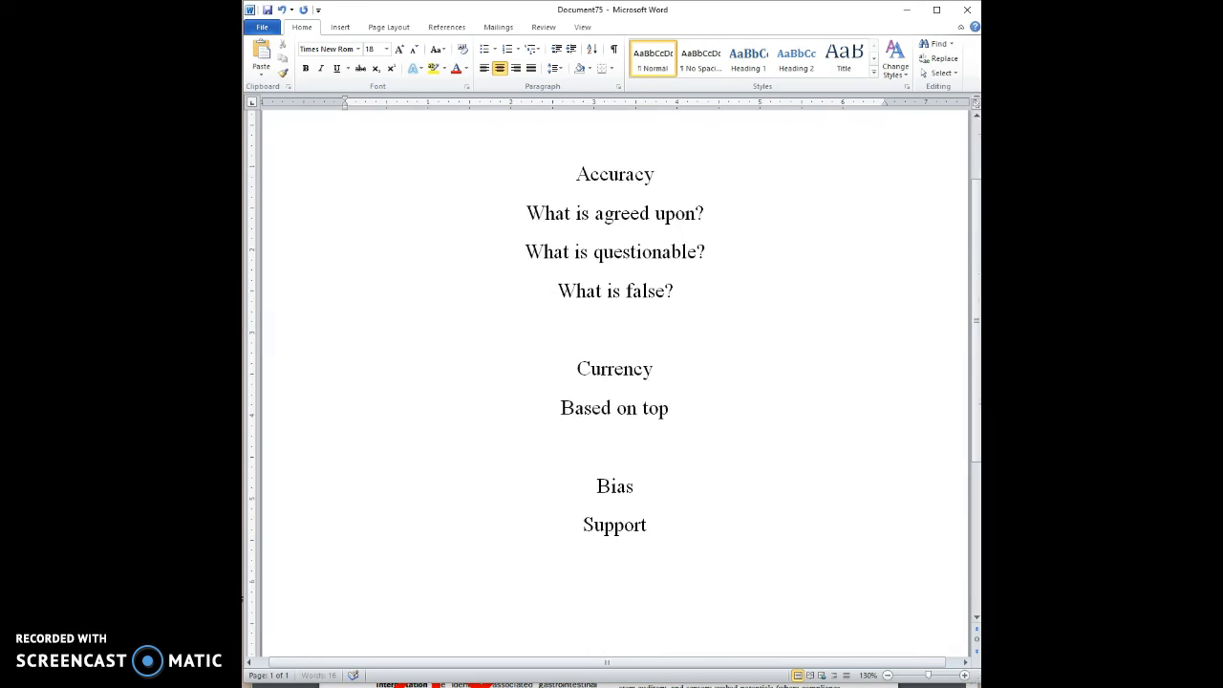
{"action": "type", "text": "ic"}
{"action": "type", "text": "When"}
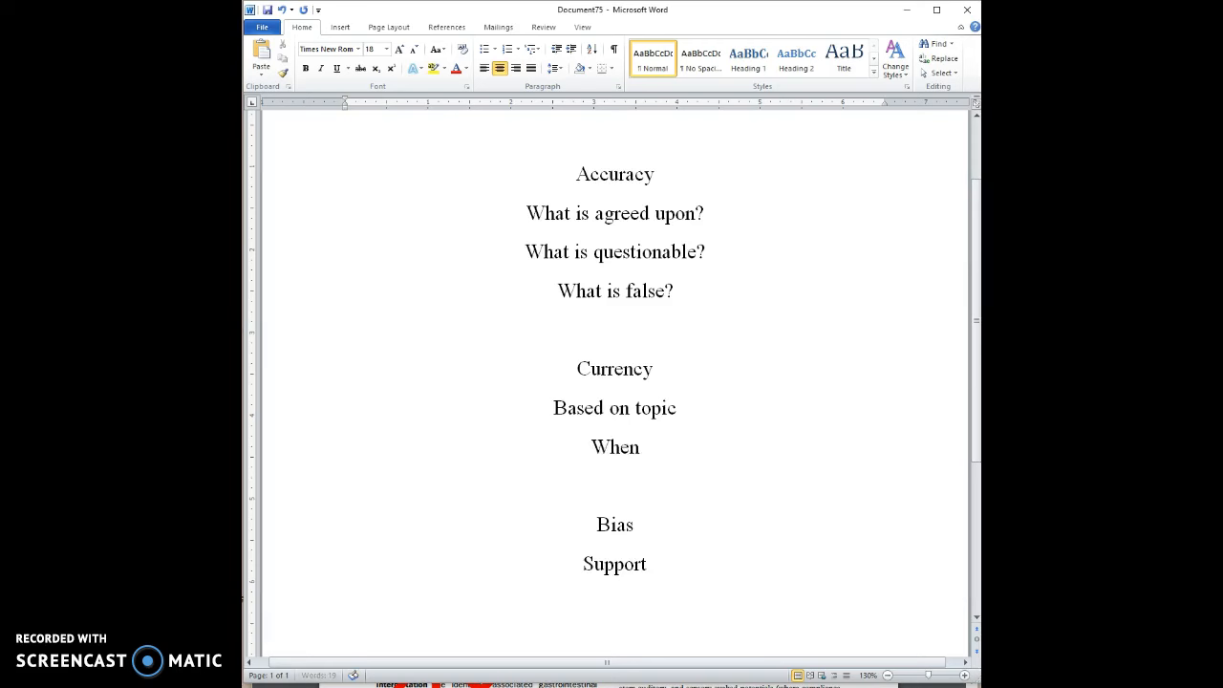
{"action": "type", "text": "did developments"}
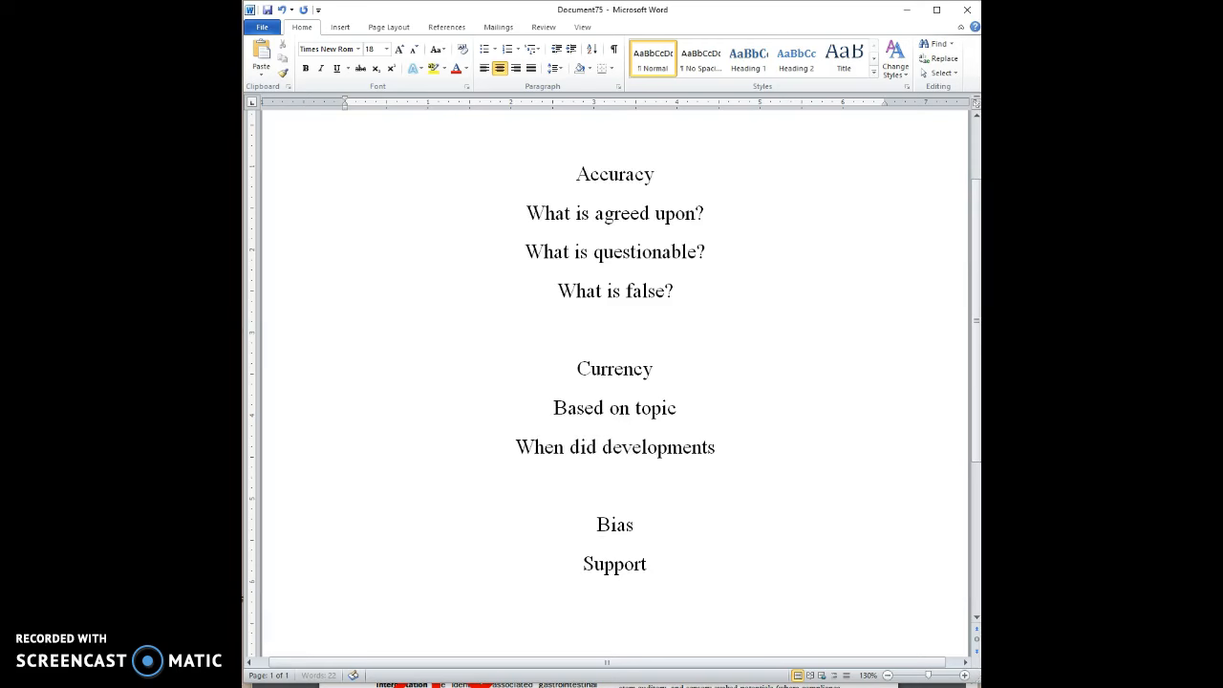
{"action": "type", "text": "happen?"}
{"action": "type", "text": "Are developments a"}
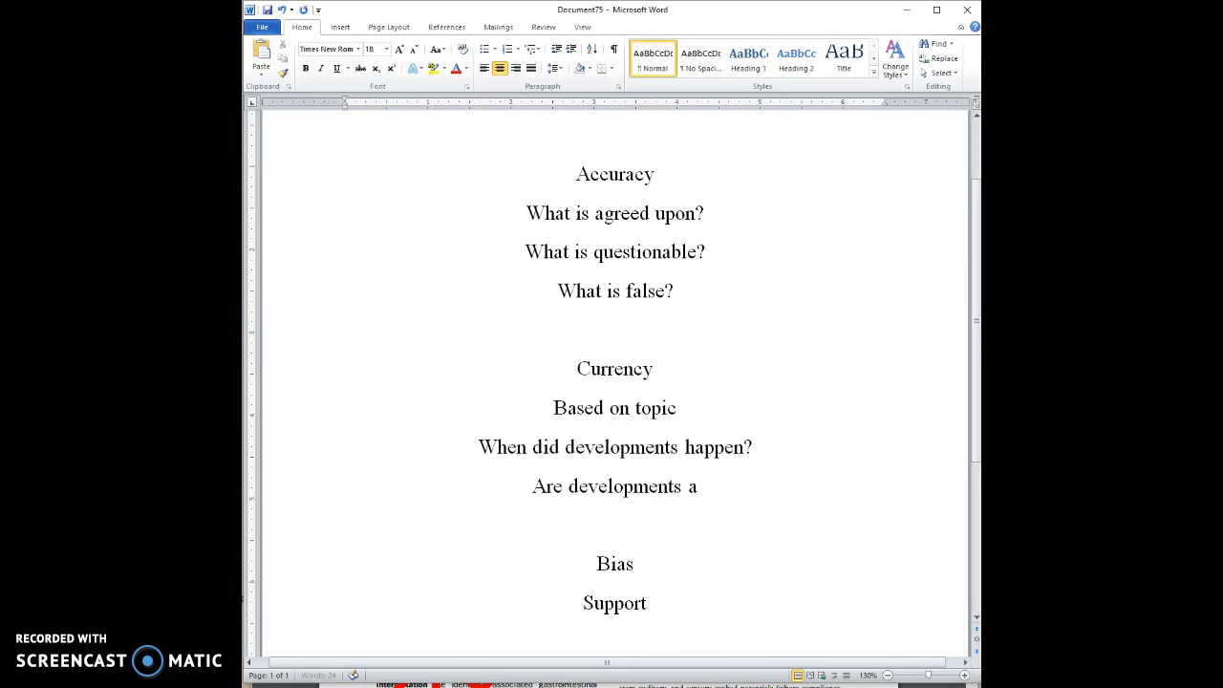
{"action": "type", "text": "ccounted for in the s"}
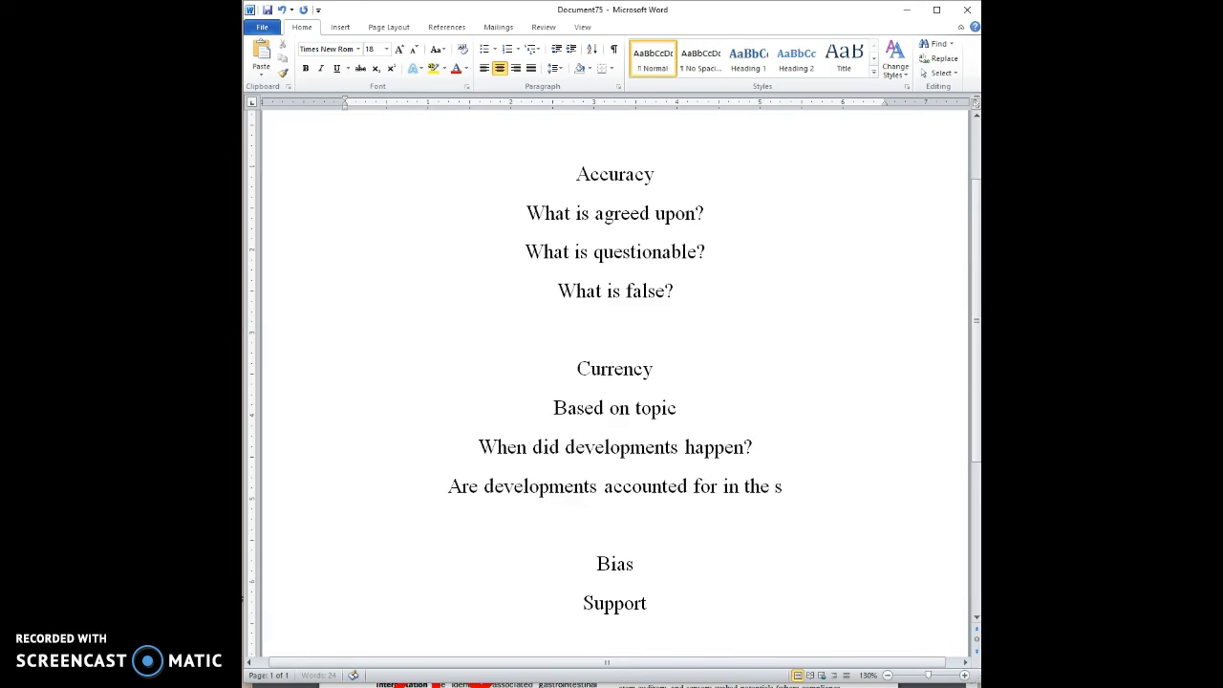
{"action": "type", "text": "ource?"}
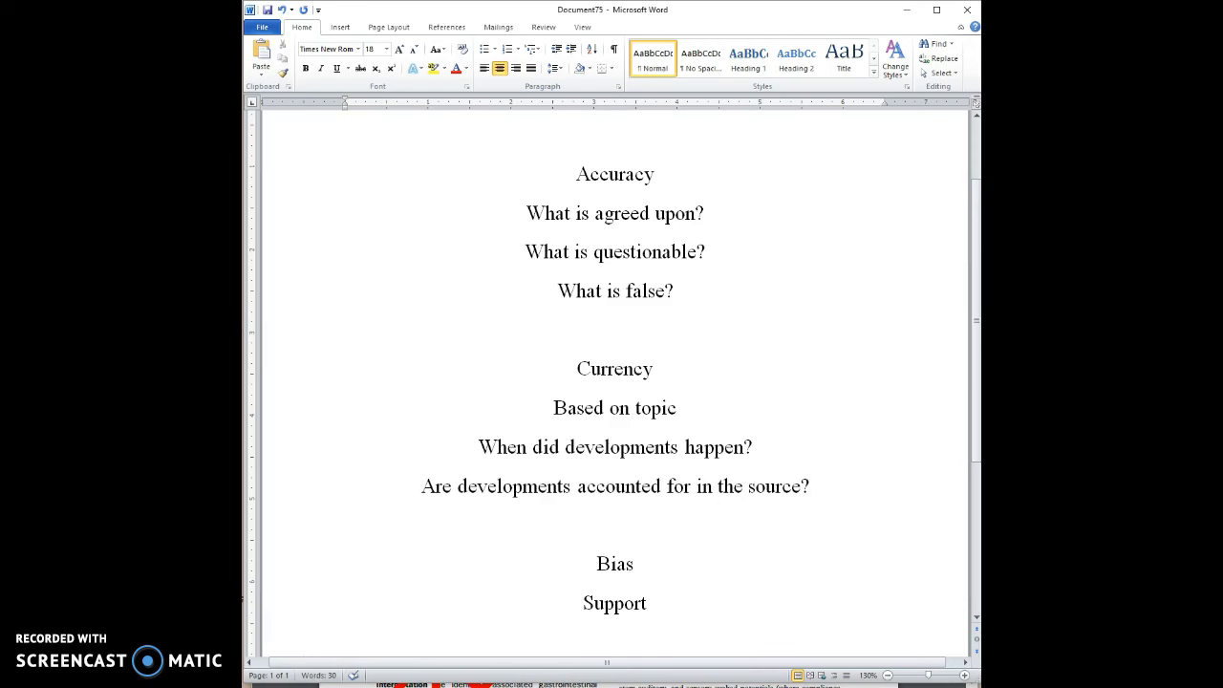
{"action": "left_click", "coordinate": [809, 487]}
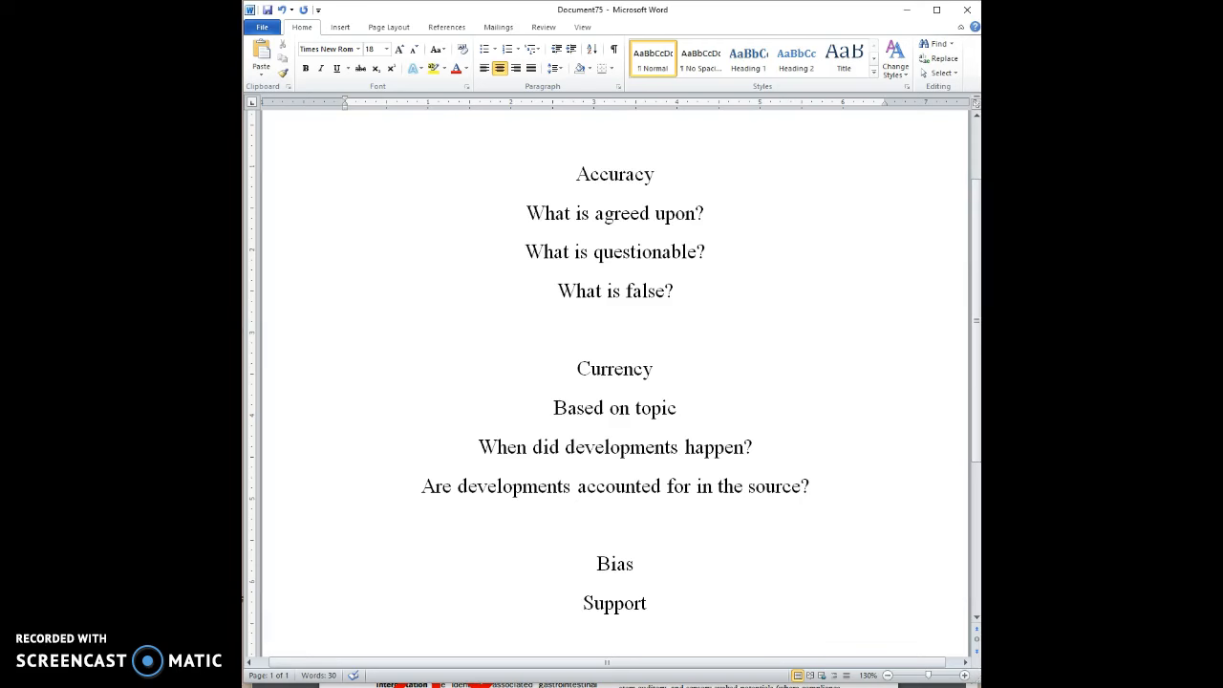
{"action": "left_click", "coordinate": [810, 488]}
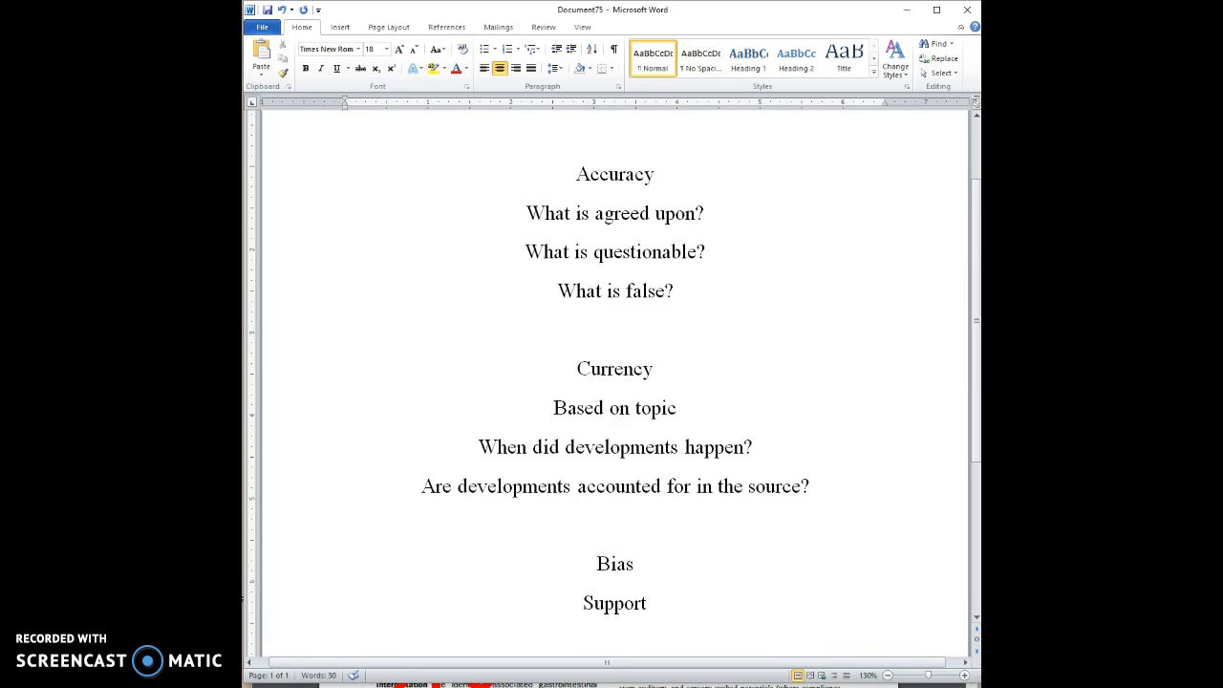
{"action": "left_click", "coordinate": [807, 488]}
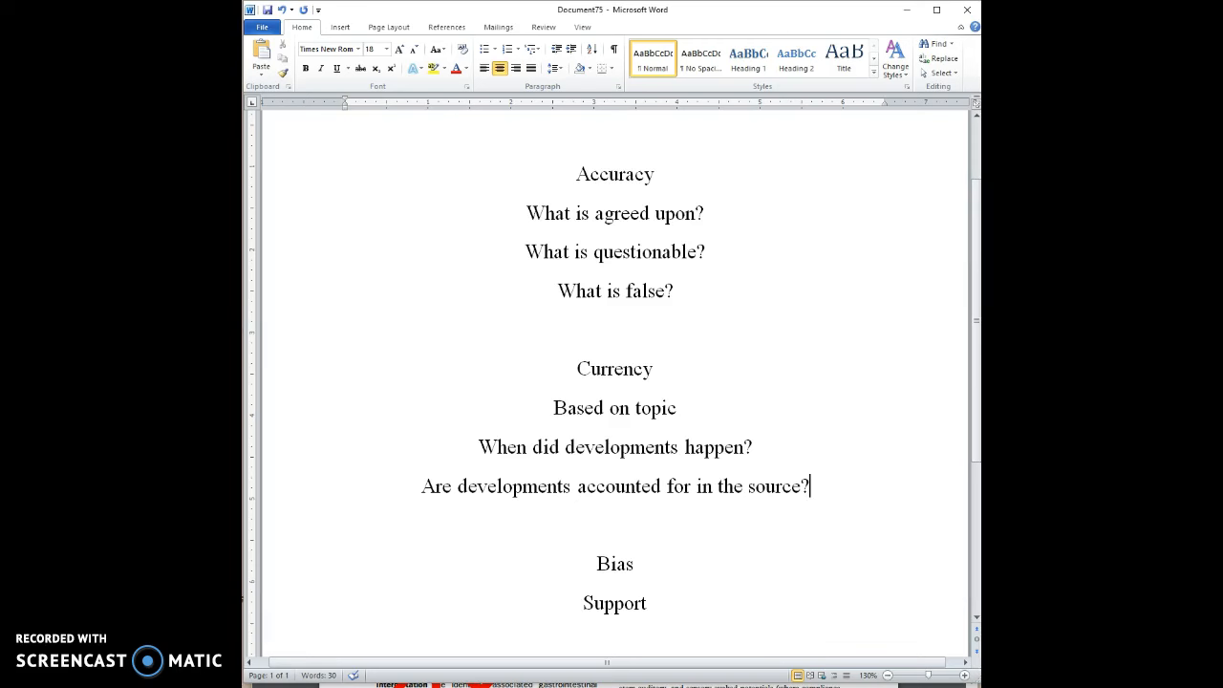
{"action": "mouse_move", "coordinate": [532, 617]}
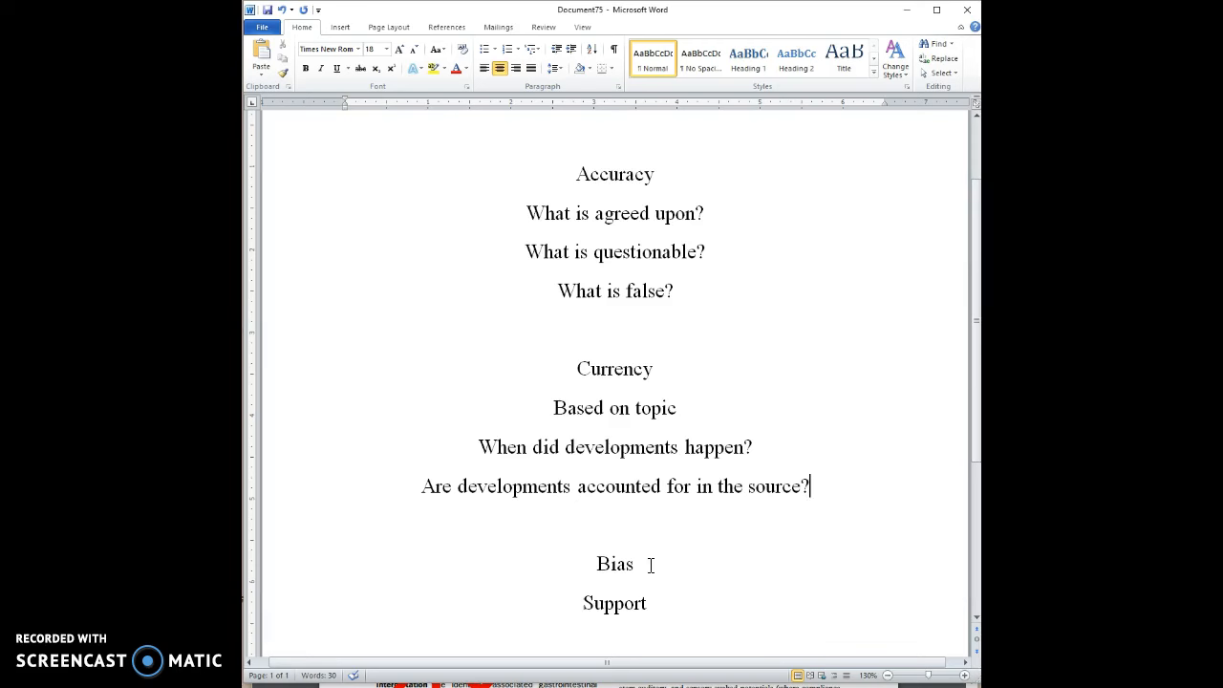
{"action": "mouse_move", "coordinate": [393, 627]}
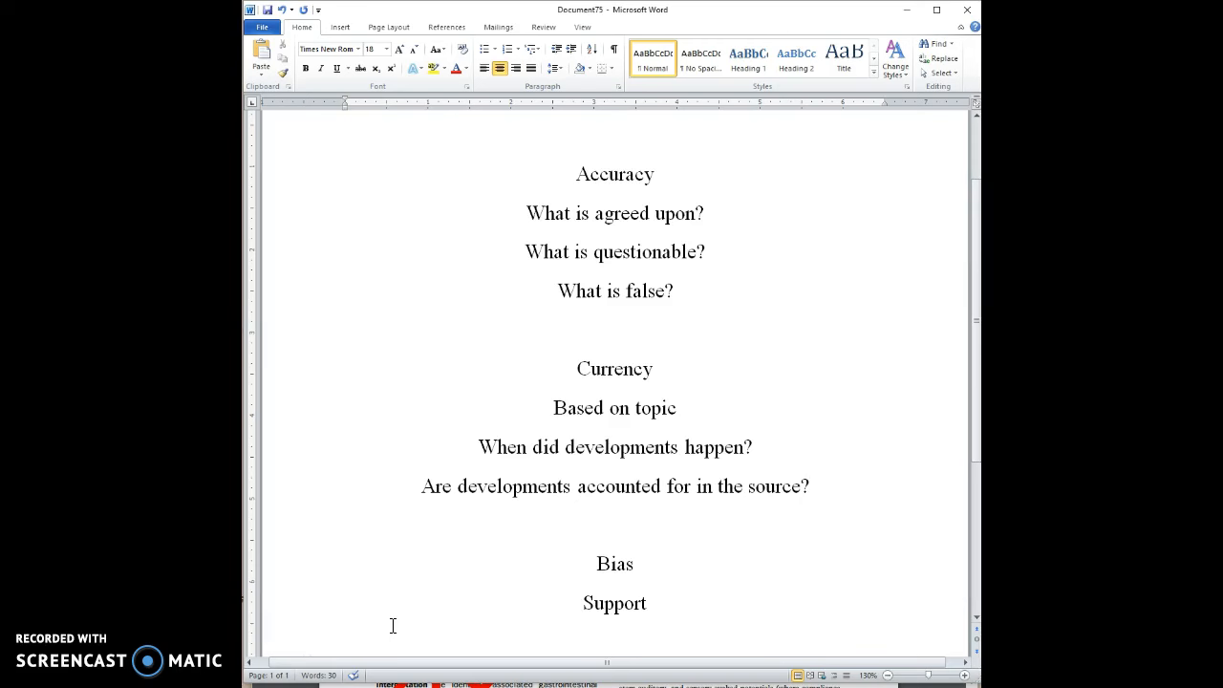
{"action": "left_click", "coordinate": [811, 487]}
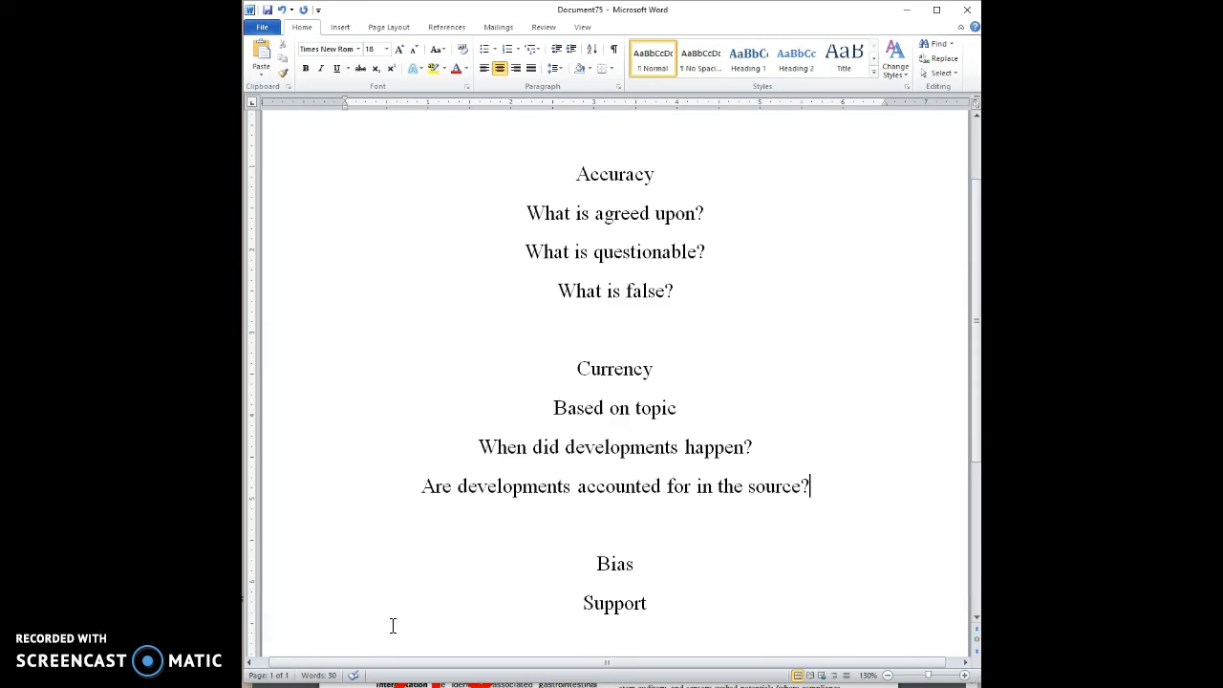
{"action": "mouse_move", "coordinate": [418, 602]}
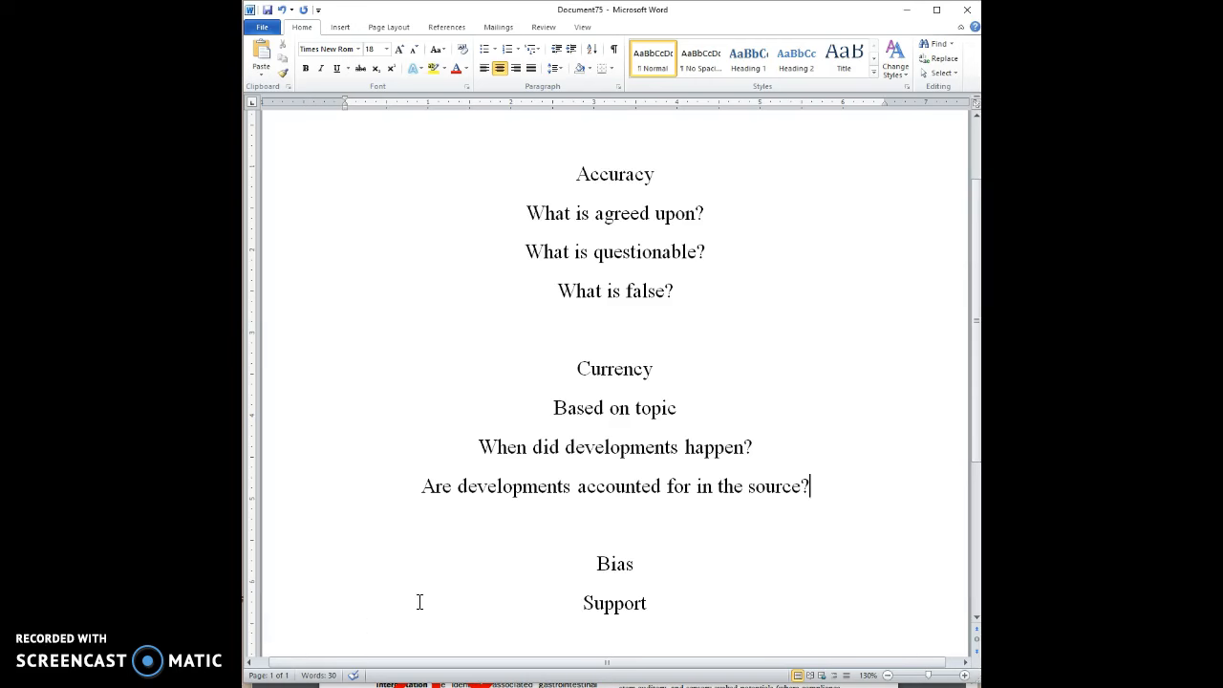
{"action": "scroll", "scroll_direction": "down", "scroll_amount": 3}
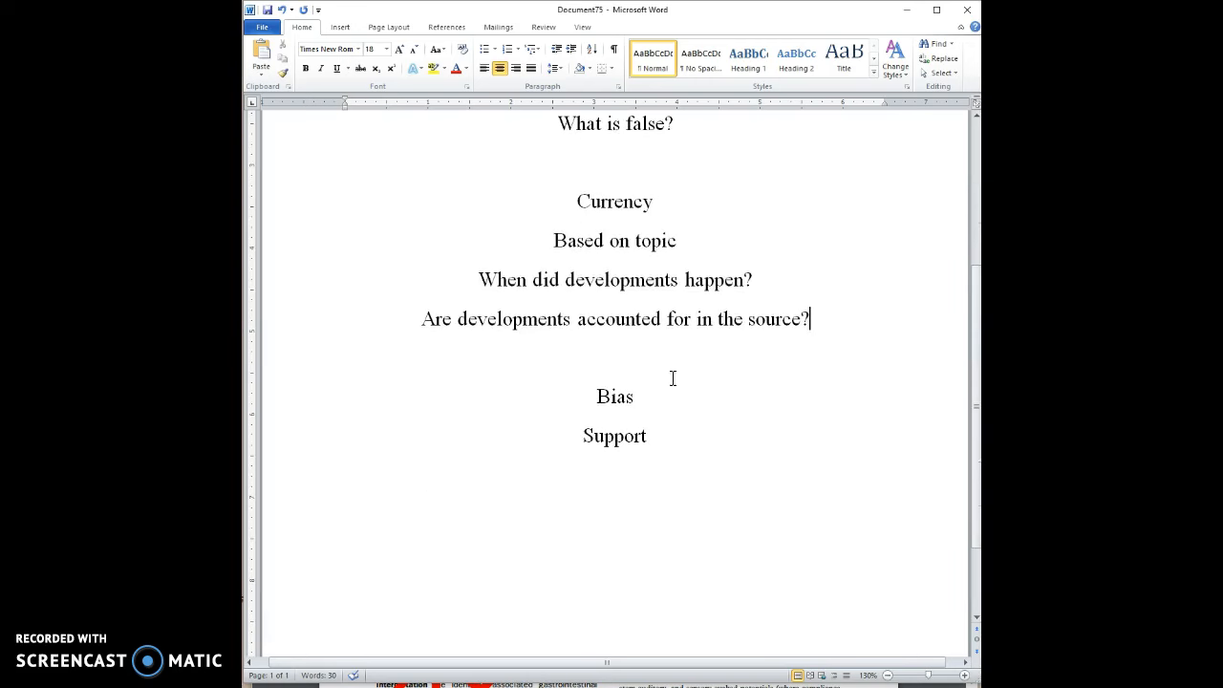
{"action": "left_click", "coordinate": [634, 395]}
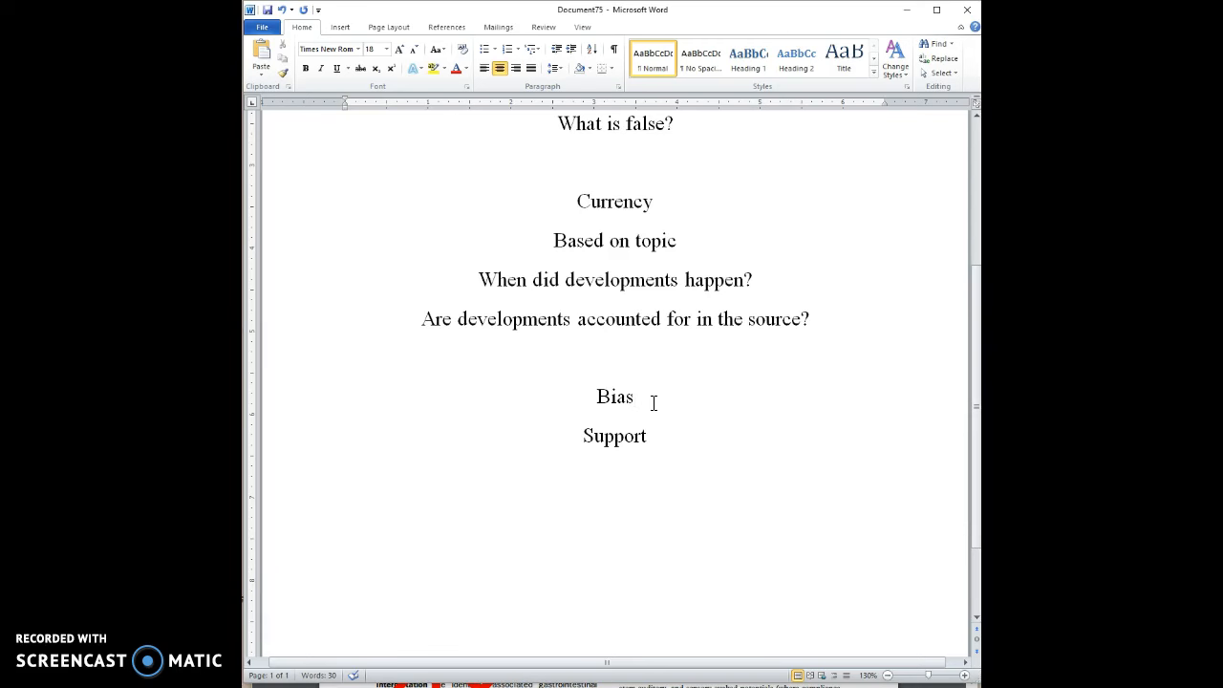
{"action": "left_click", "coordinate": [635, 396]}
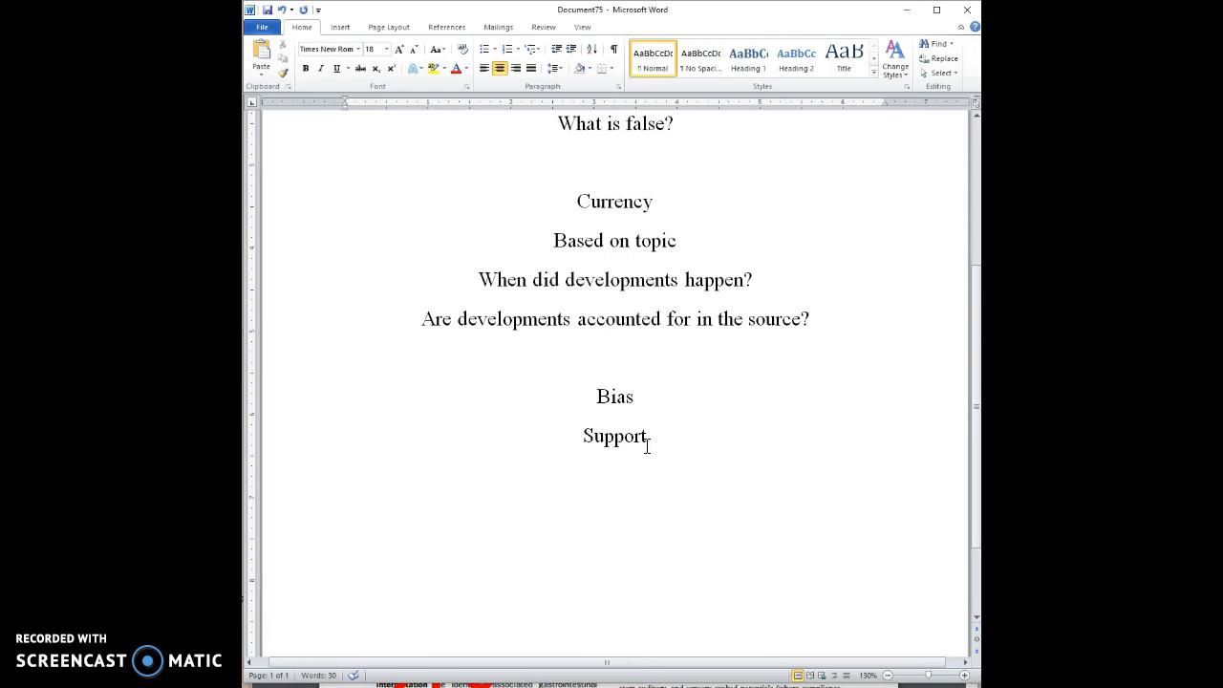
{"action": "mouse_move", "coordinate": [787, 562]}
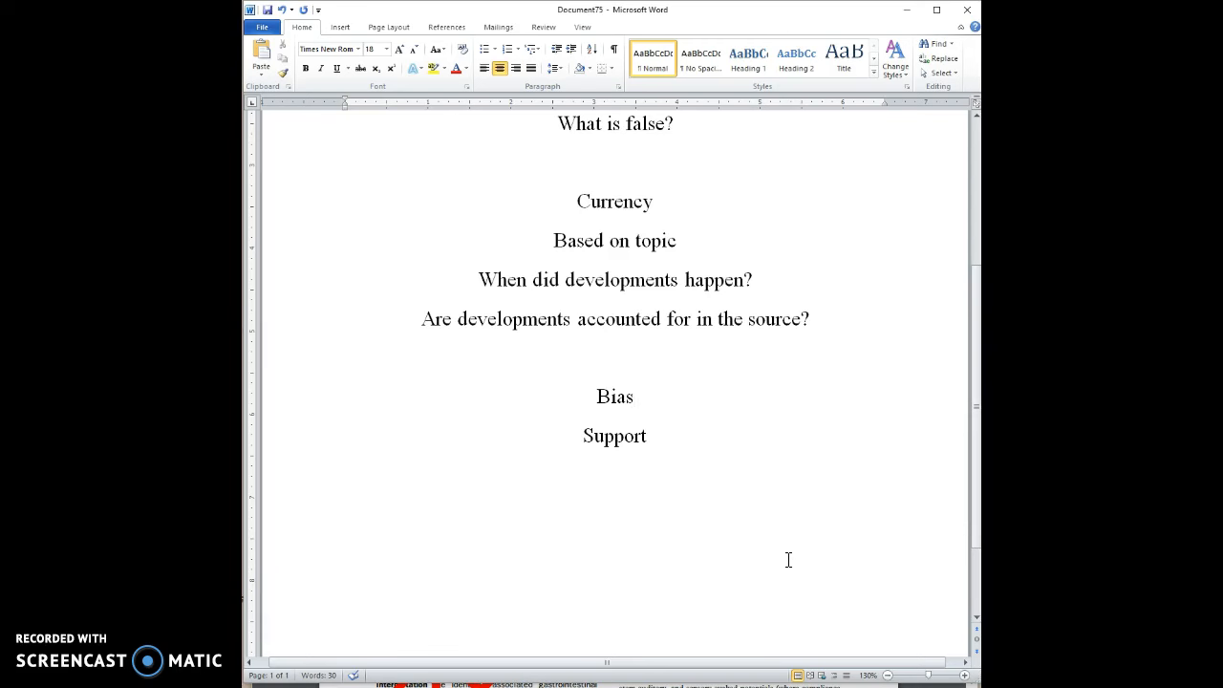
{"action": "left_click", "coordinate": [646, 436]}
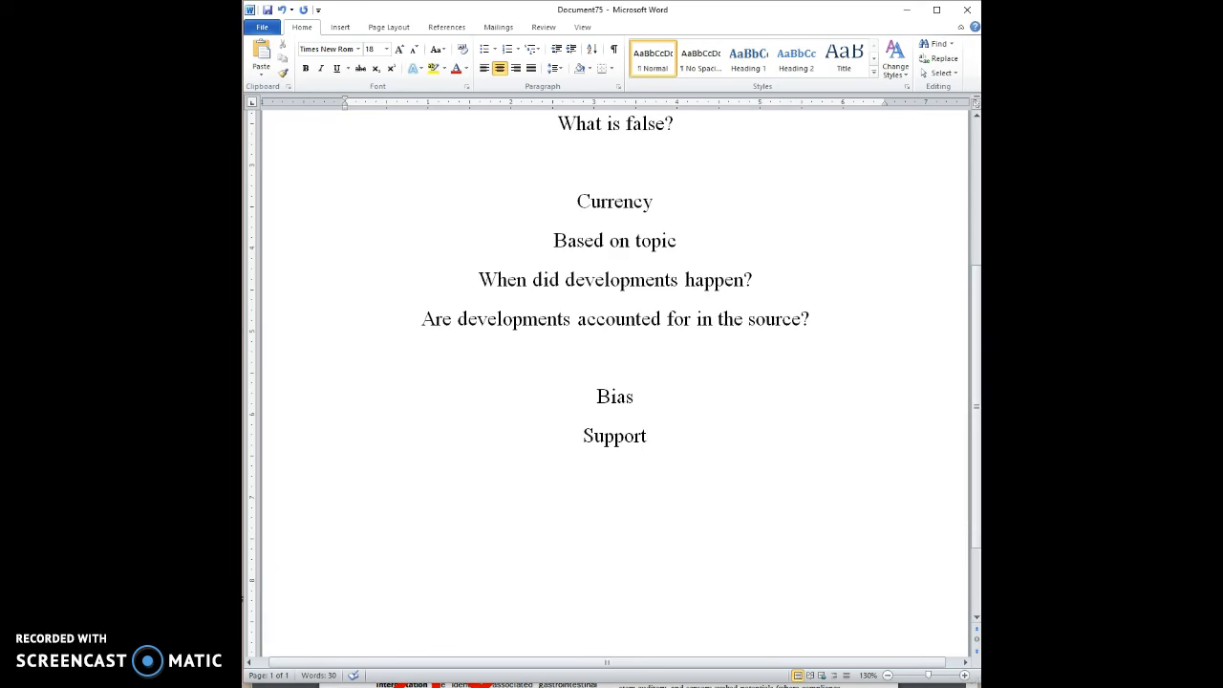
{"action": "left_click", "coordinate": [646, 436]}
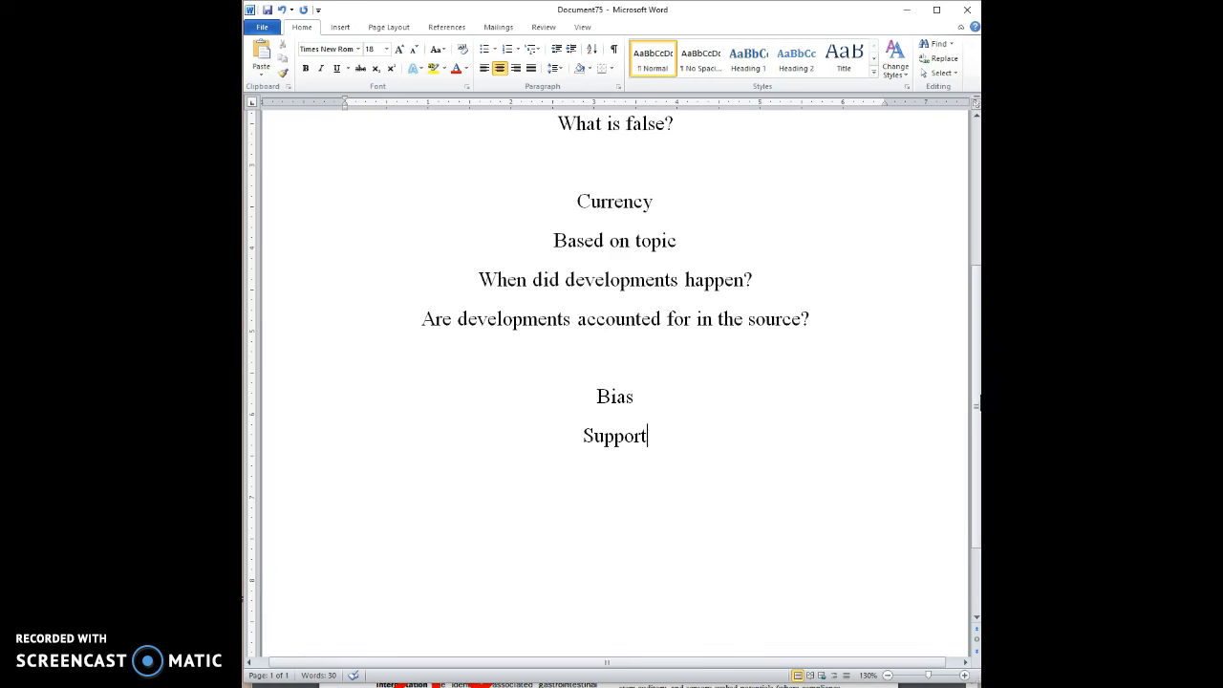
{"action": "scroll", "scroll_direction": "up", "scroll_amount": 3}
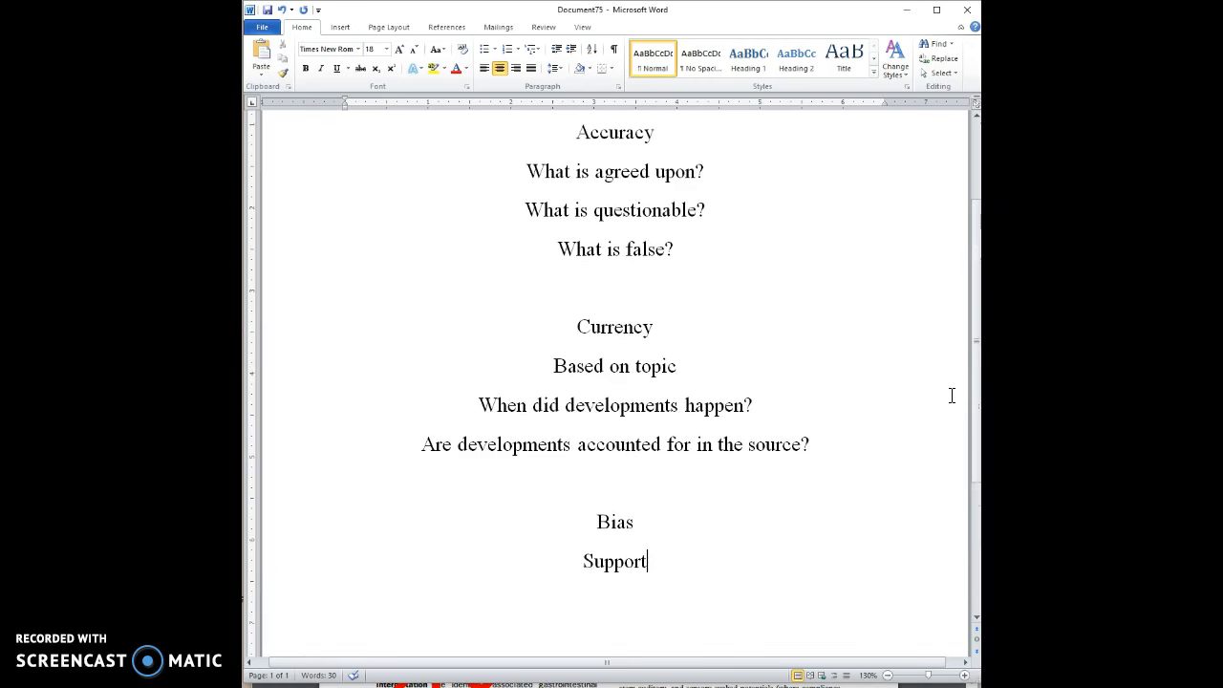
{"action": "mouse_move", "coordinate": [922, 415]}
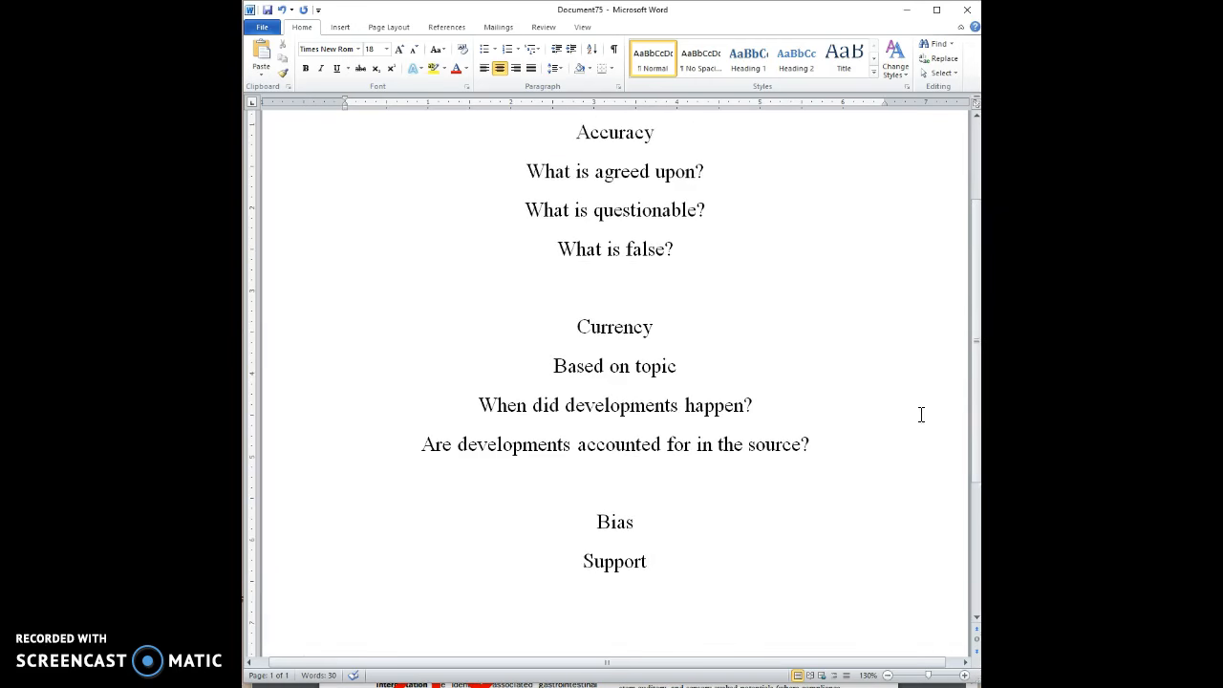
{"action": "mouse_move", "coordinate": [867, 623]}
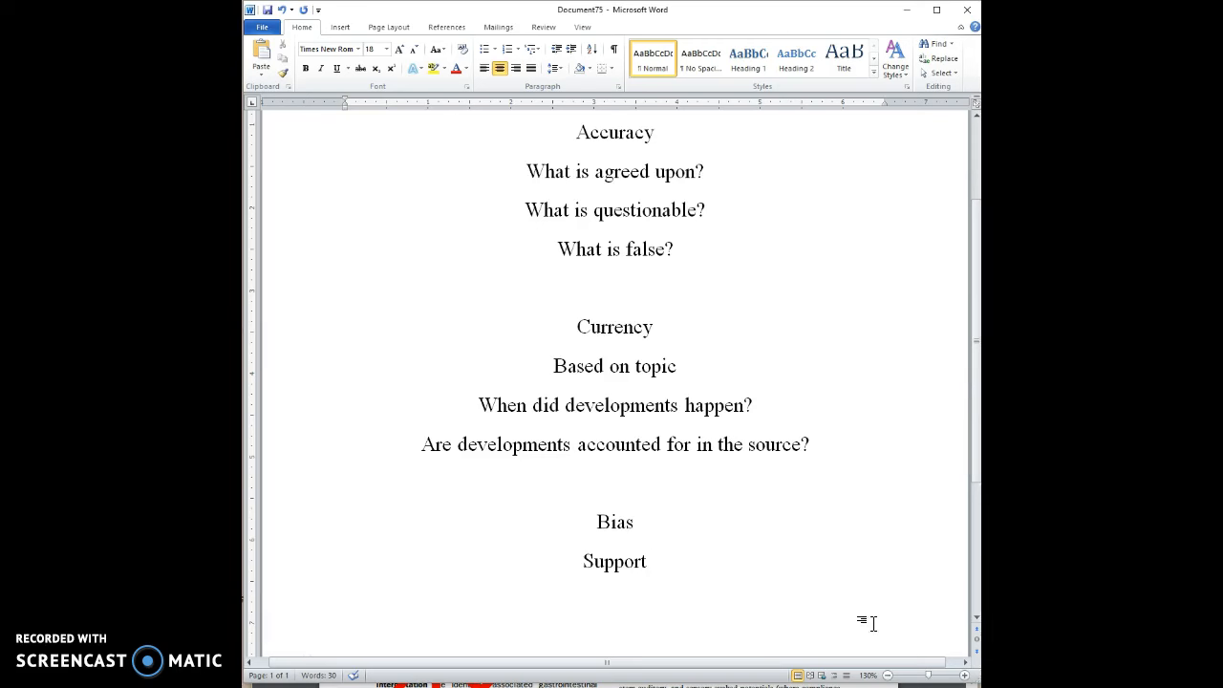
{"action": "left_click", "coordinate": [646, 562]}
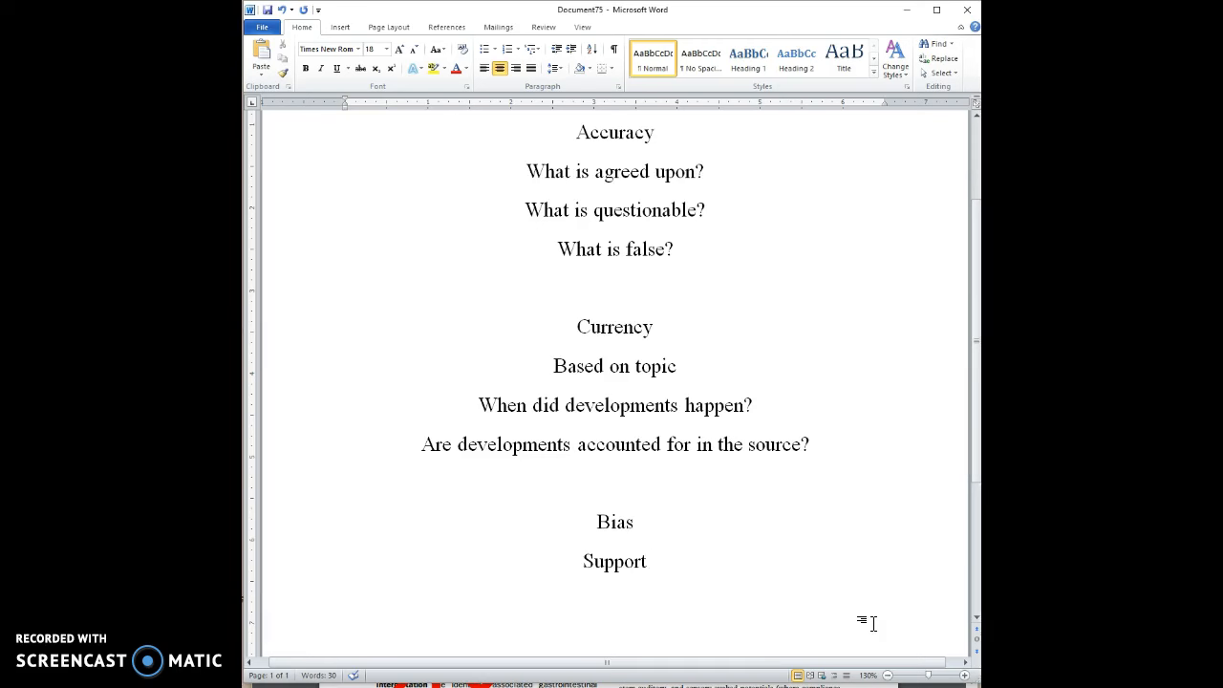
{"action": "mouse_move", "coordinate": [776, 409]}
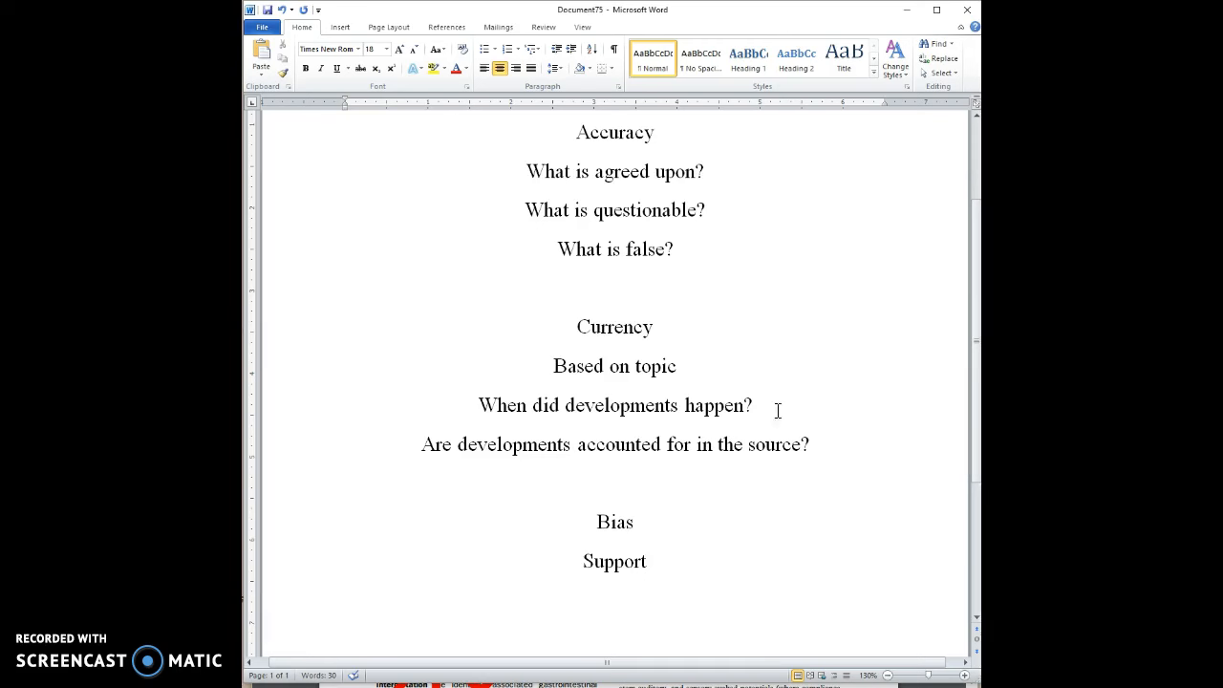
{"action": "left_click", "coordinate": [647, 562]}
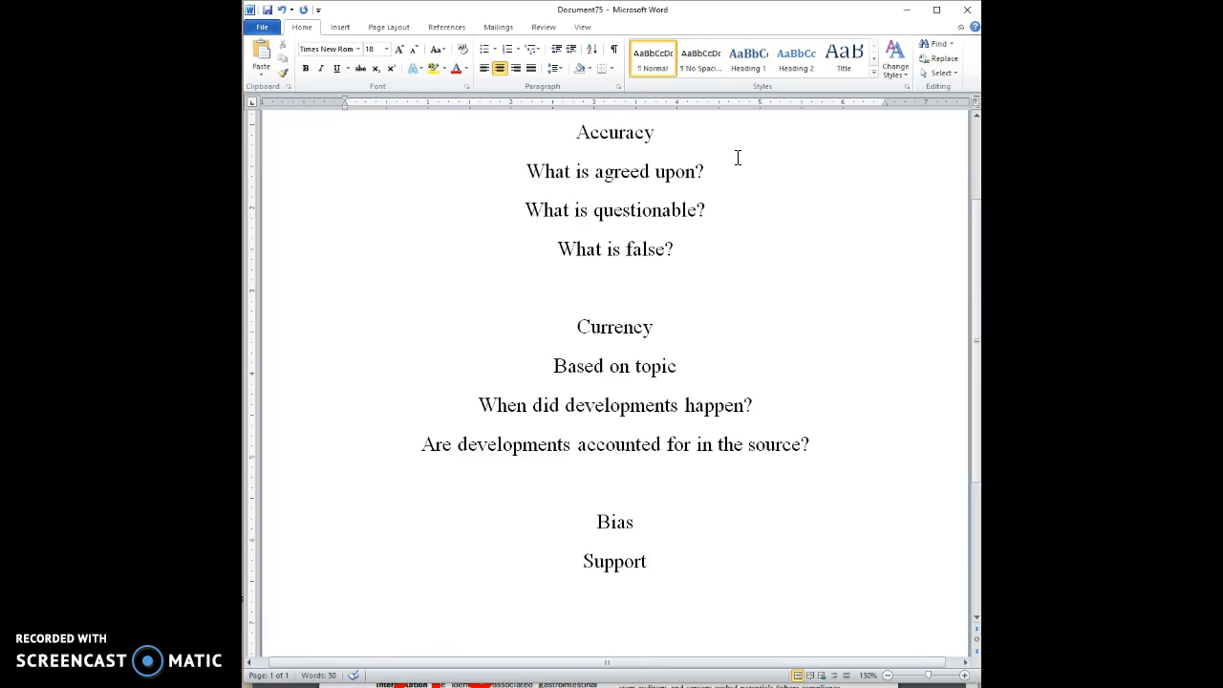
Place the insertion point at the end of the Support heading, the outline's last line
{"action": "left_click", "coordinate": [646, 562]}
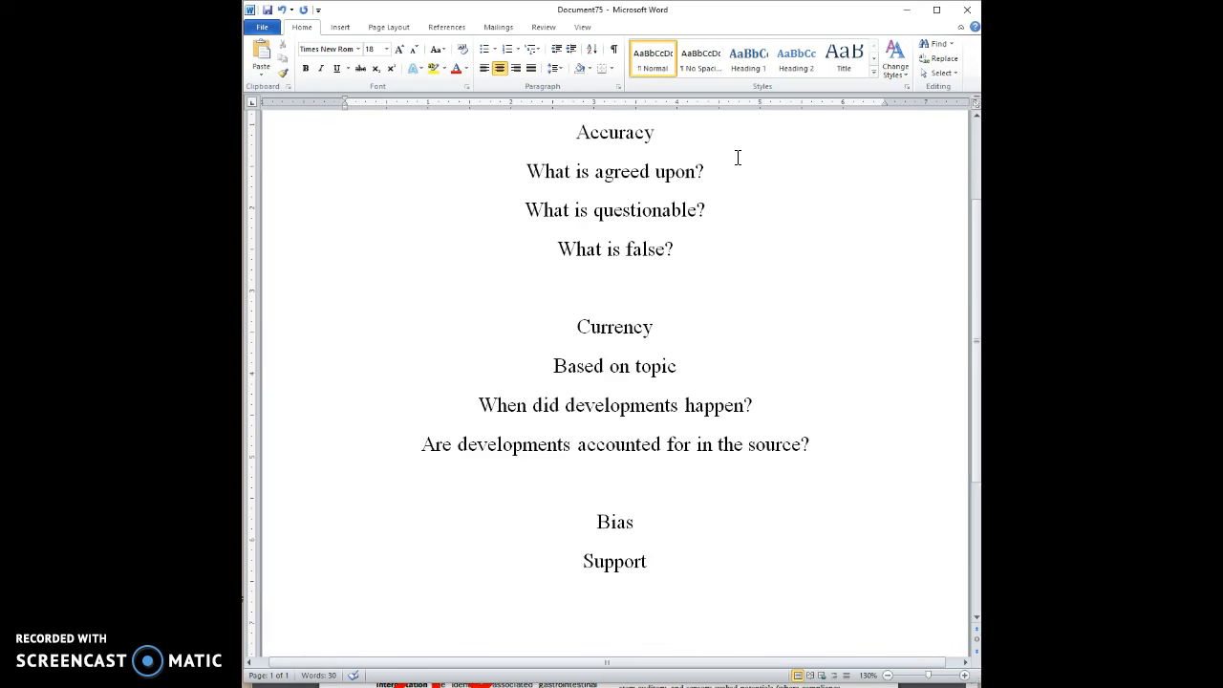
{"action": "left_click", "coordinate": [646, 562]}
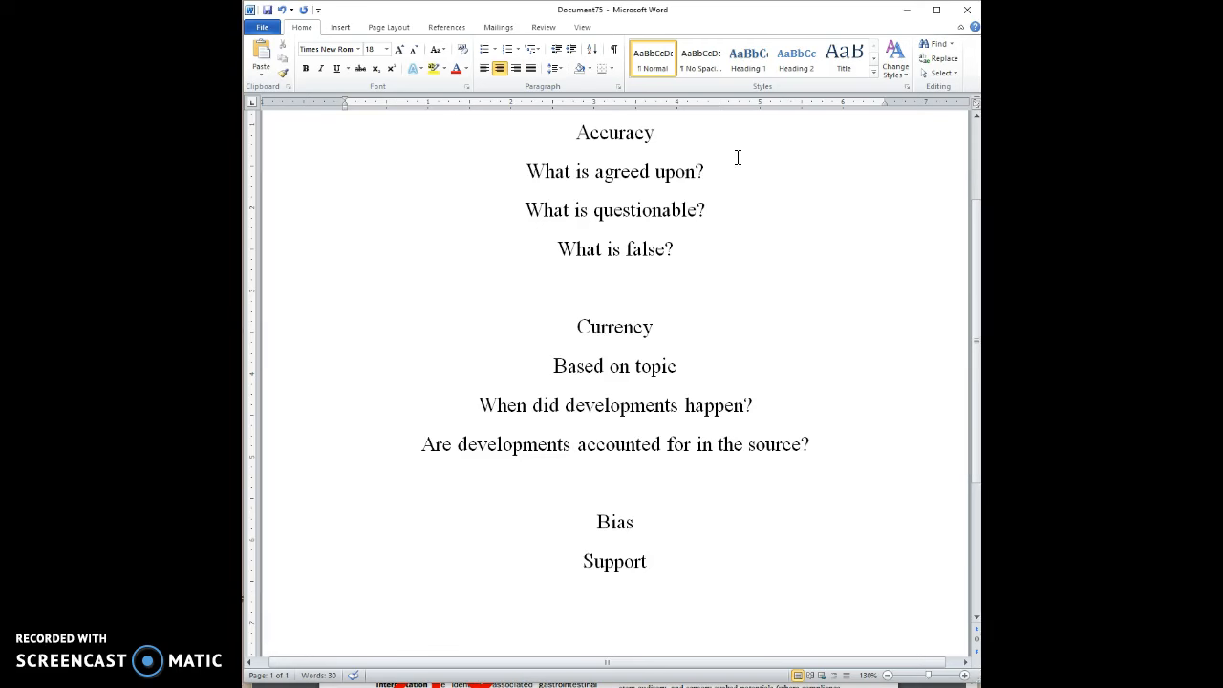
{"action": "left_click", "coordinate": [646, 562]}
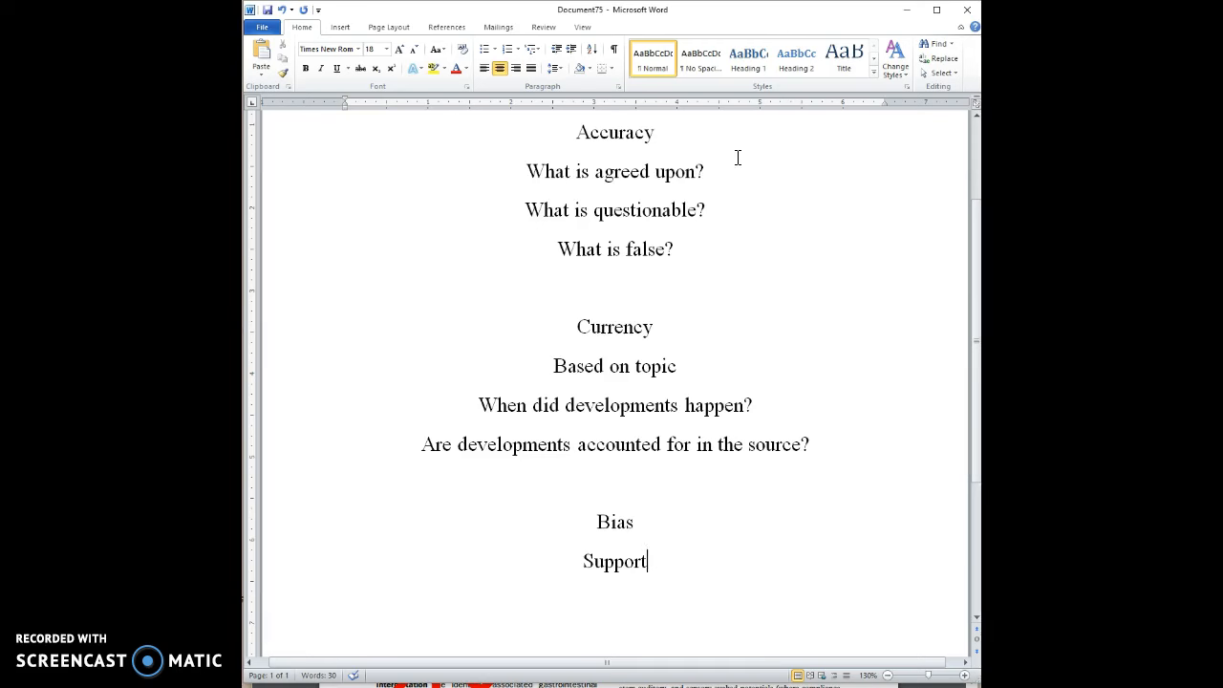
{"action": "mouse_move", "coordinate": [401, 619]}
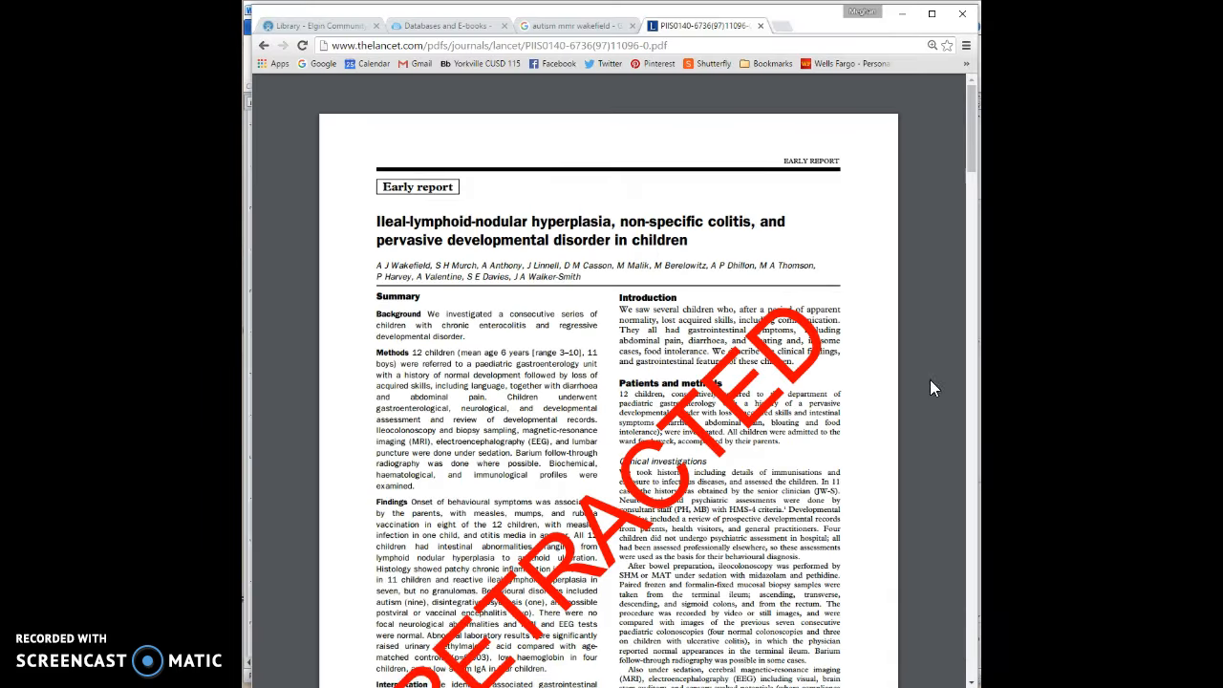
{"action": "mouse_move", "coordinate": [948, 275]}
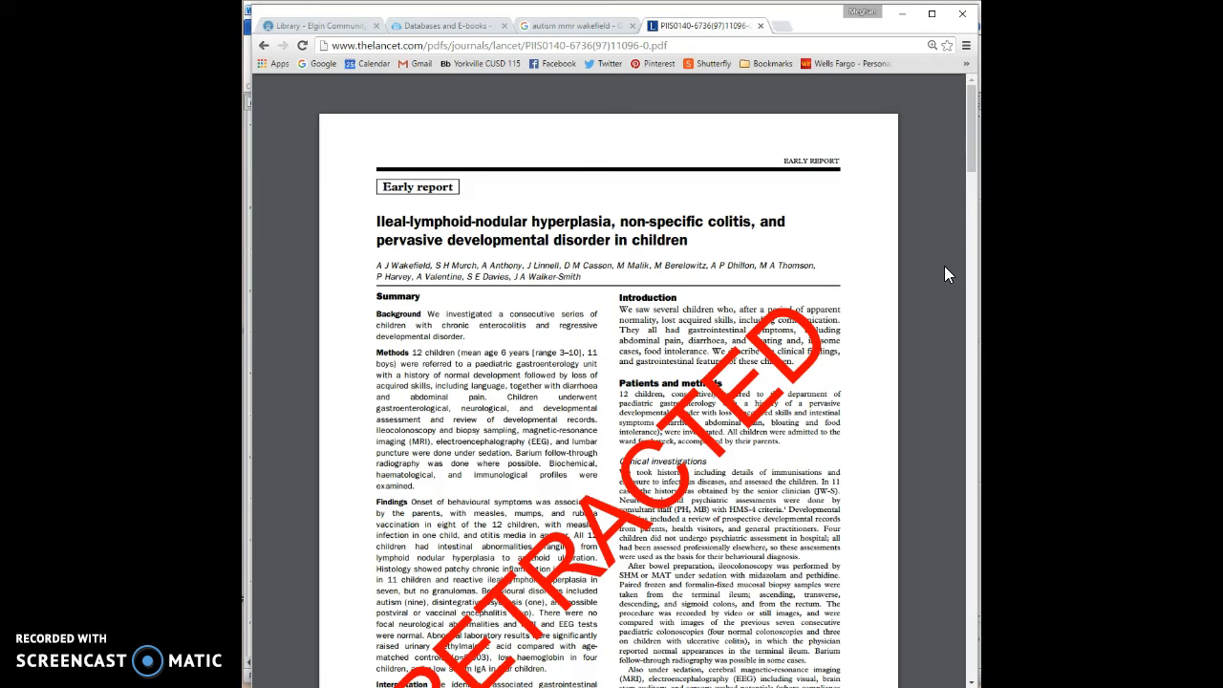
{"action": "scroll", "scroll_direction": "down", "scroll_amount": 3}
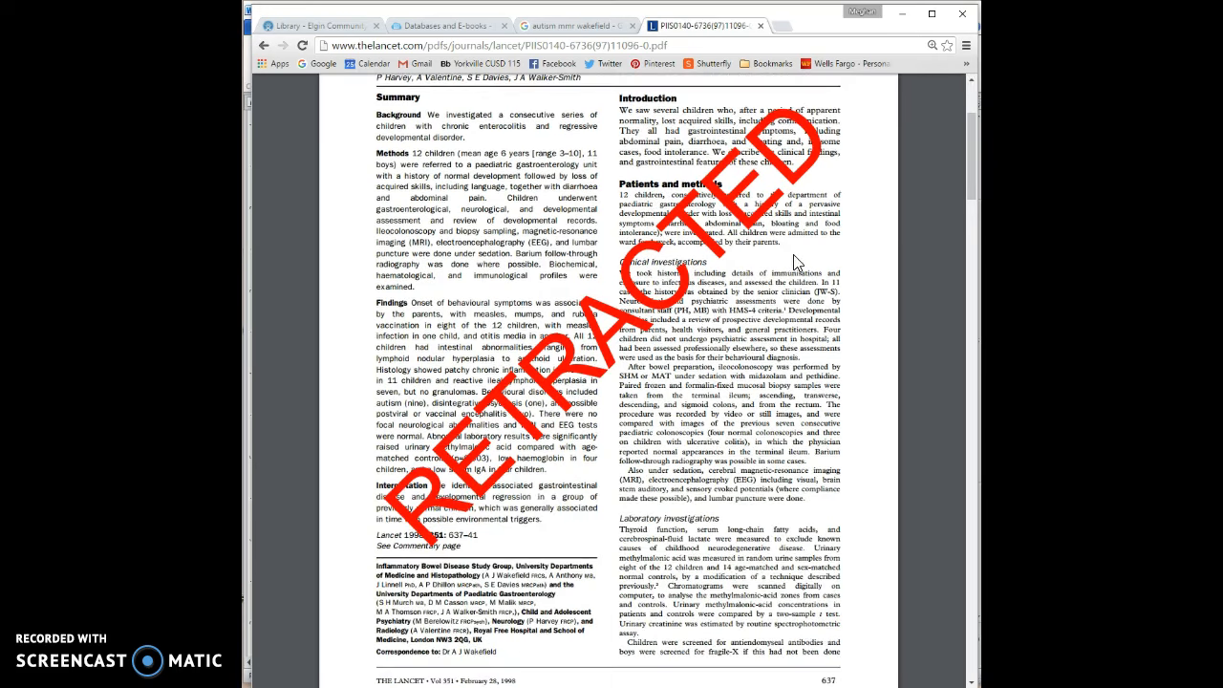
{"action": "scroll", "scroll_direction": "up", "scroll_amount": 3}
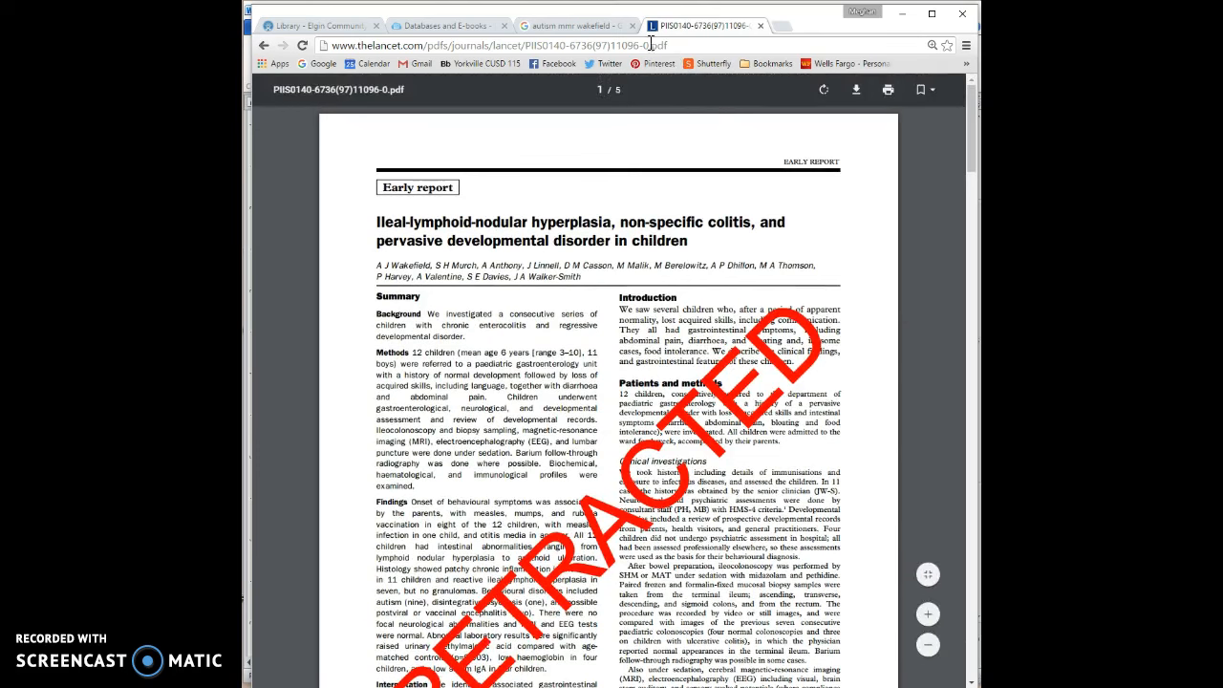
Return to the Google tab and search for 'andrew wakefield'
{"action": "left_click", "coordinate": [570, 25]}
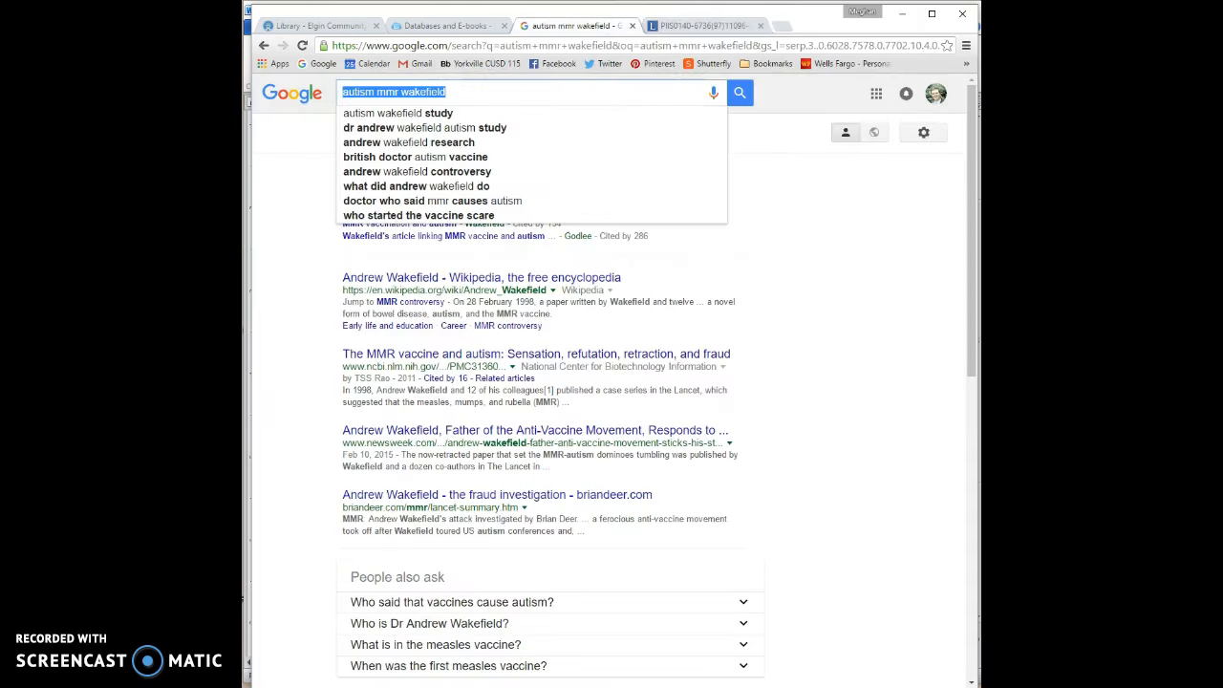
{"action": "type", "text": "andrew ew"}
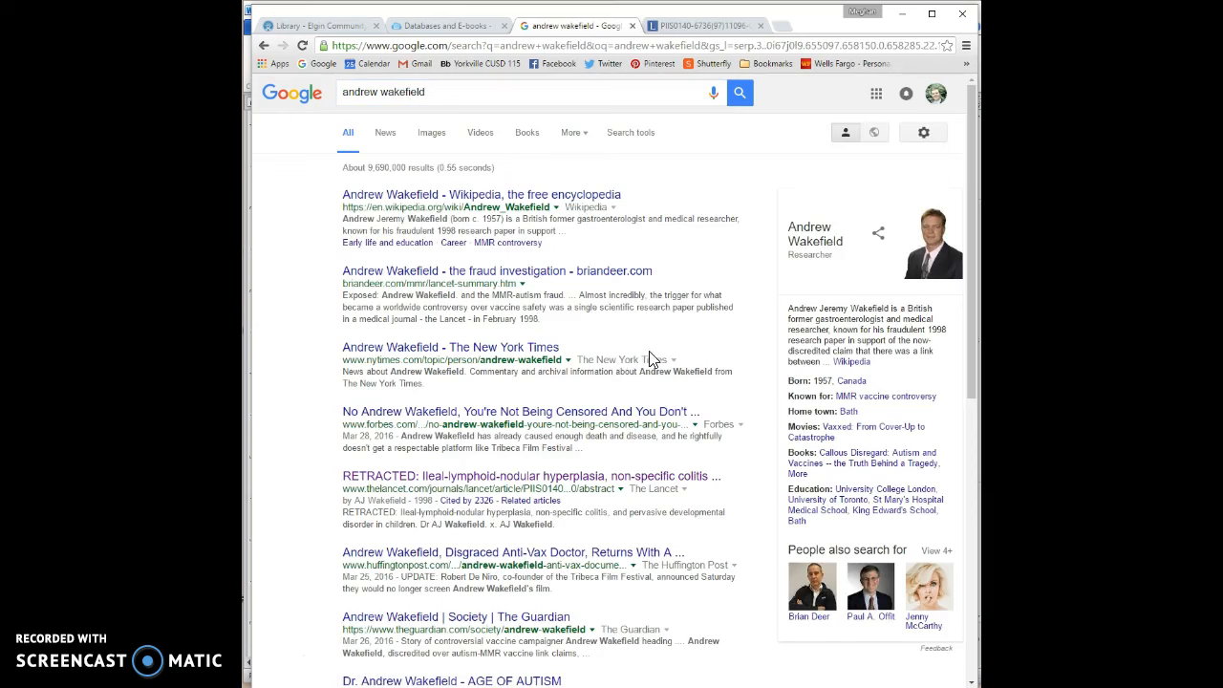
{"action": "mouse_move", "coordinate": [566, 283]}
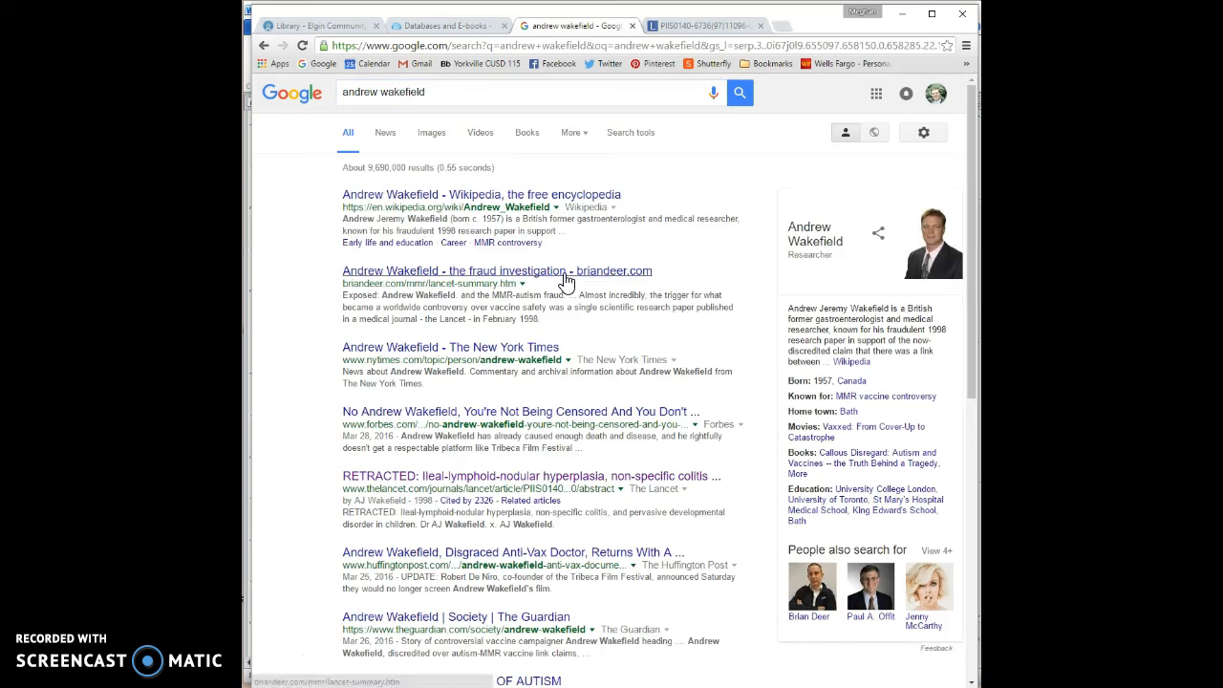
{"action": "mouse_move", "coordinate": [559, 328]}
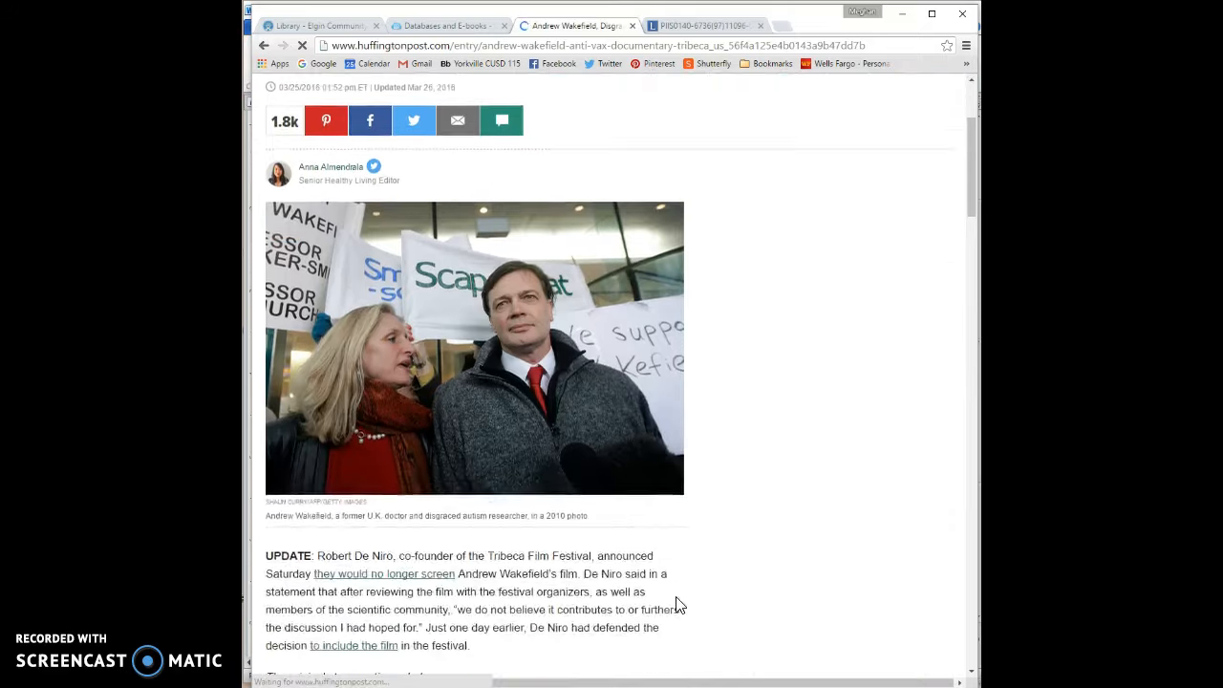
Scroll to the article's top, then switch back to the Word outline via the Document75 taskbar thumbnail
{"action": "scroll", "scroll_direction": "up", "scroll_amount": 3}
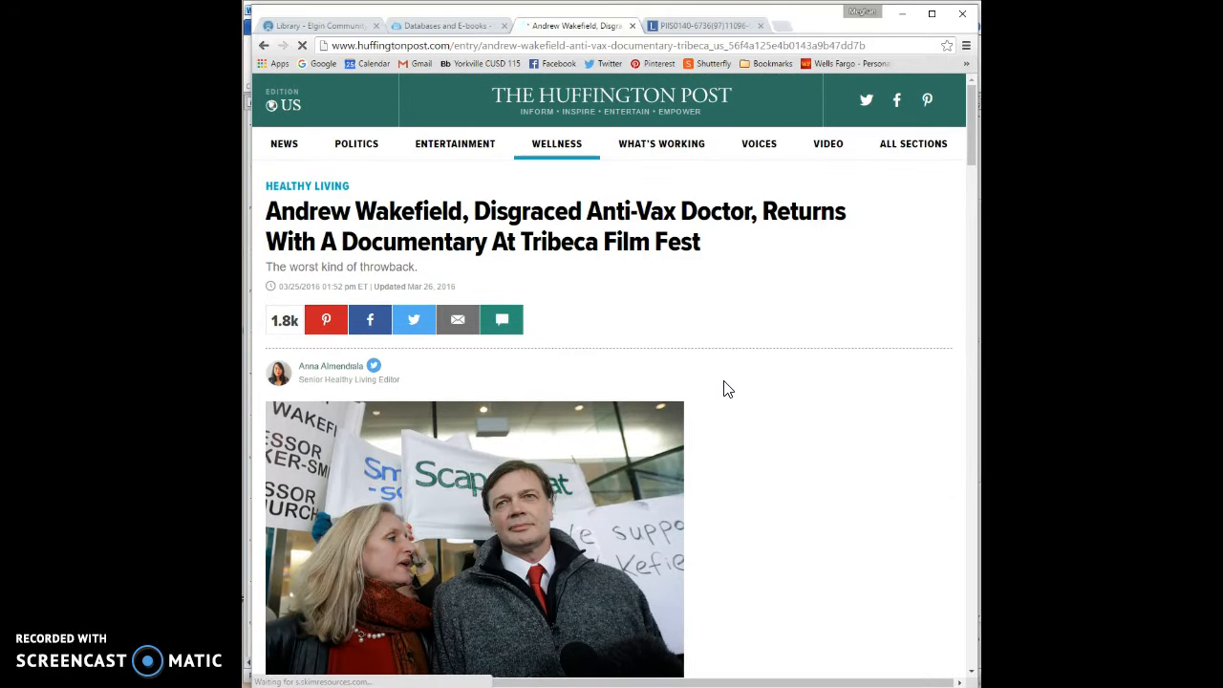
{"action": "mouse_move", "coordinate": [640, 346]}
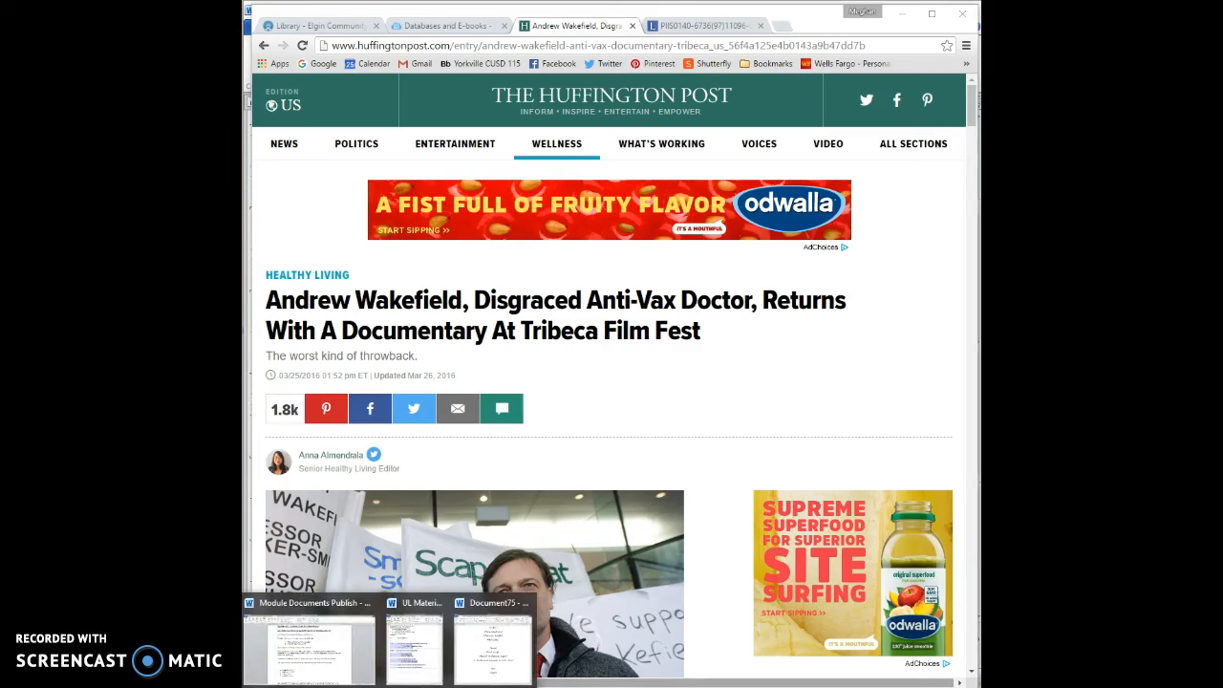
{"action": "left_click", "coordinate": [493, 650]}
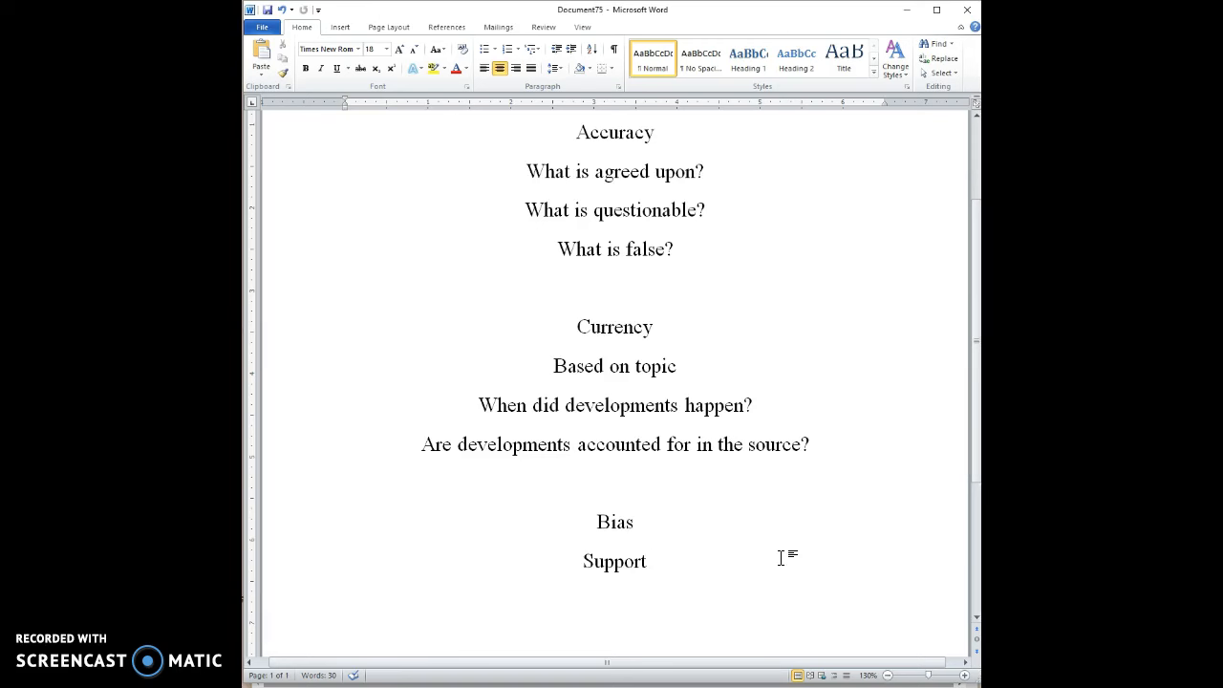
{"action": "left_click", "coordinate": [646, 562]}
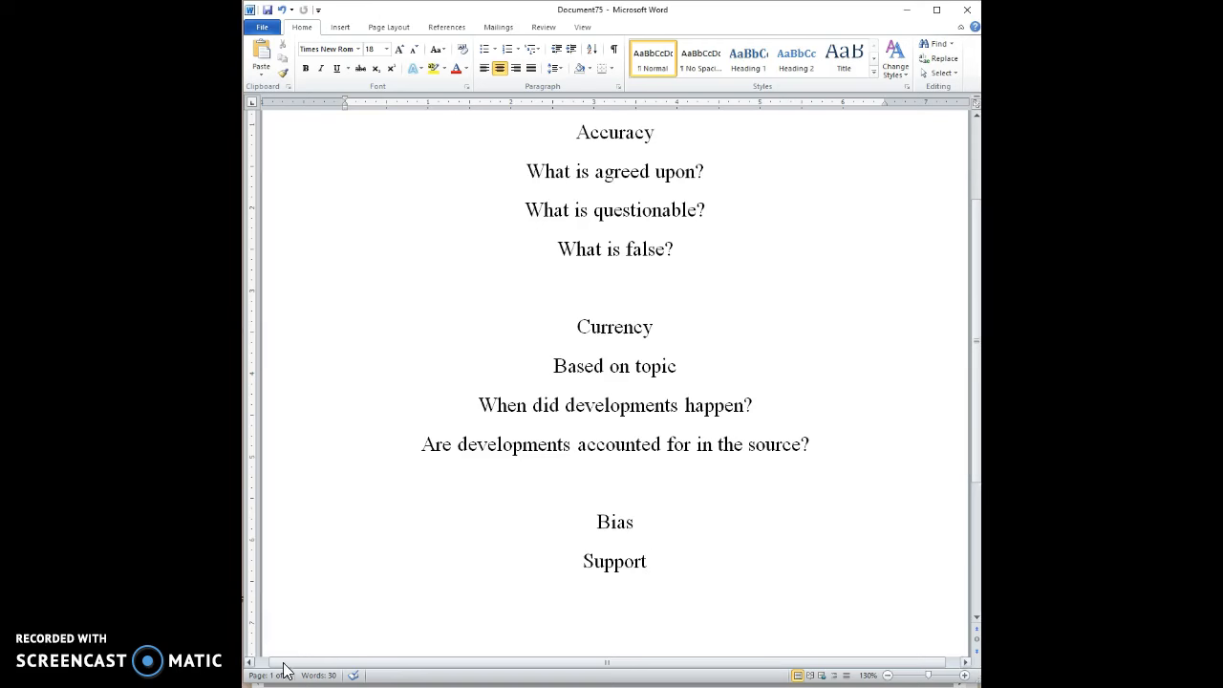
{"action": "left_click", "coordinate": [646, 562]}
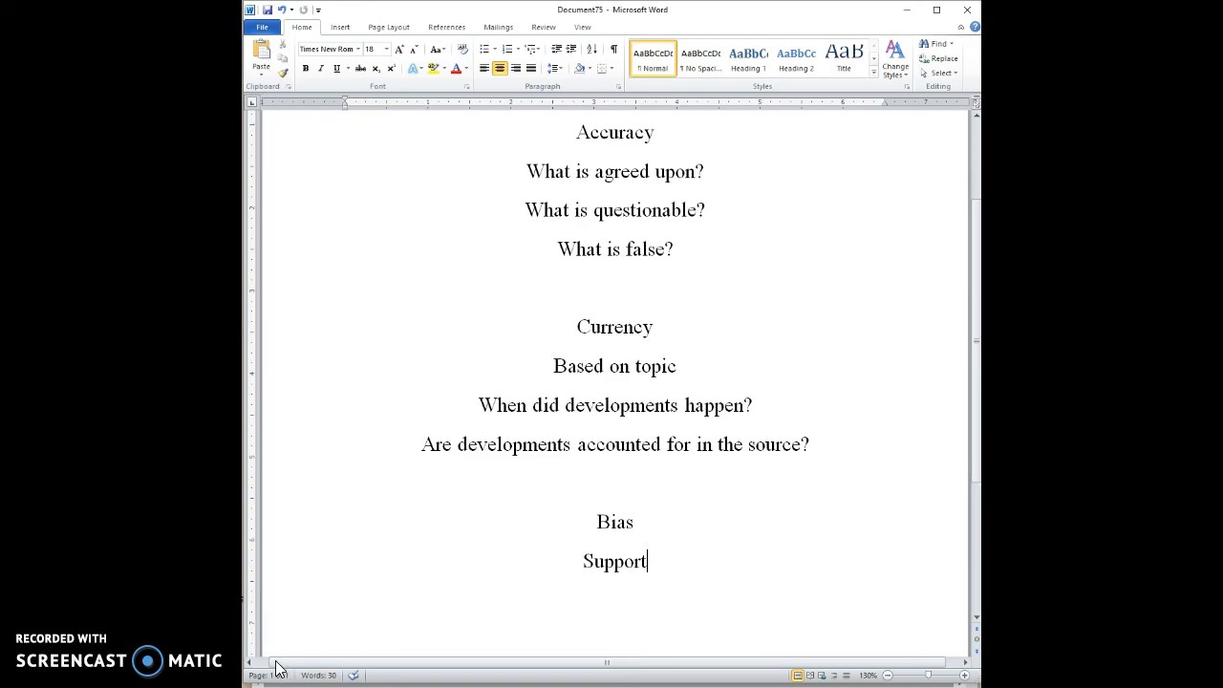